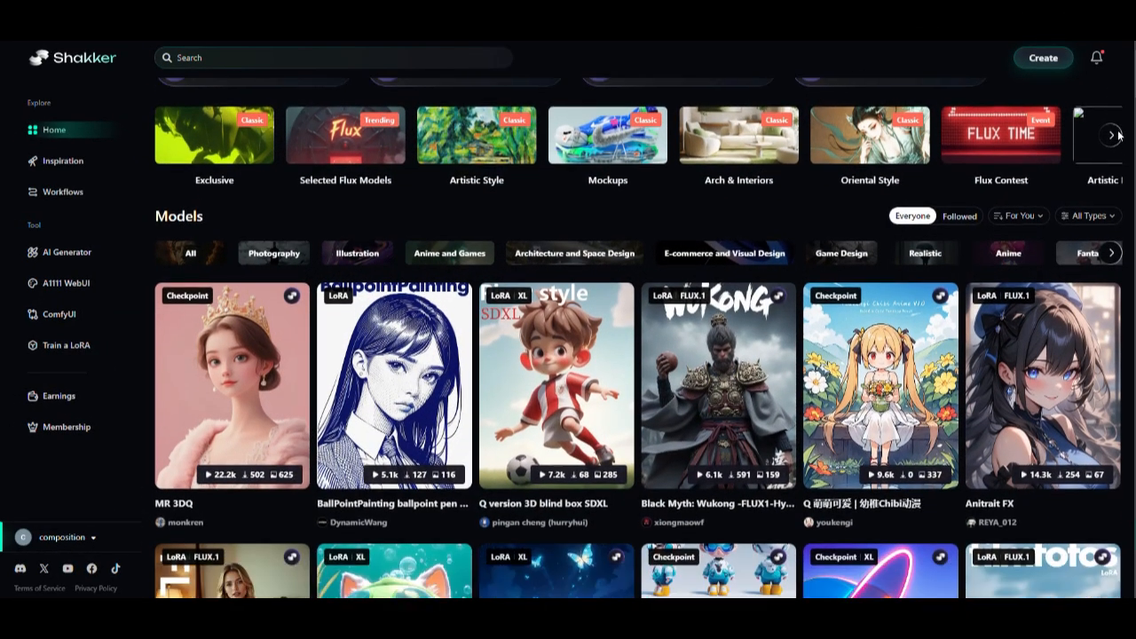
Filter the Models gallery to show only Checkpoint models.
scroll("down", 3)
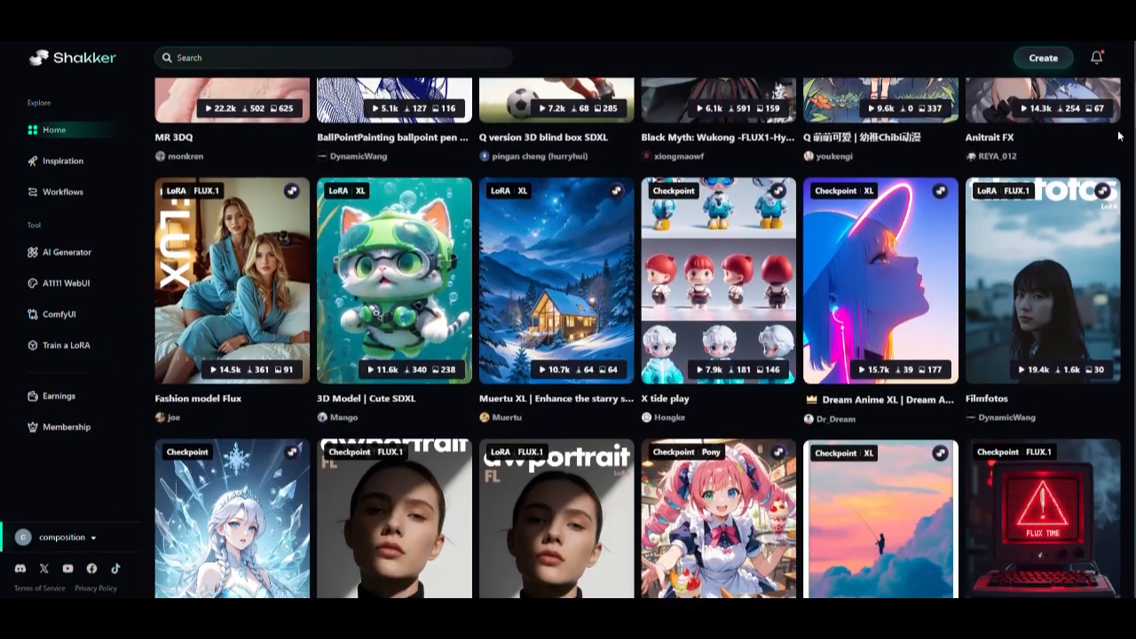
scroll("down", 3)
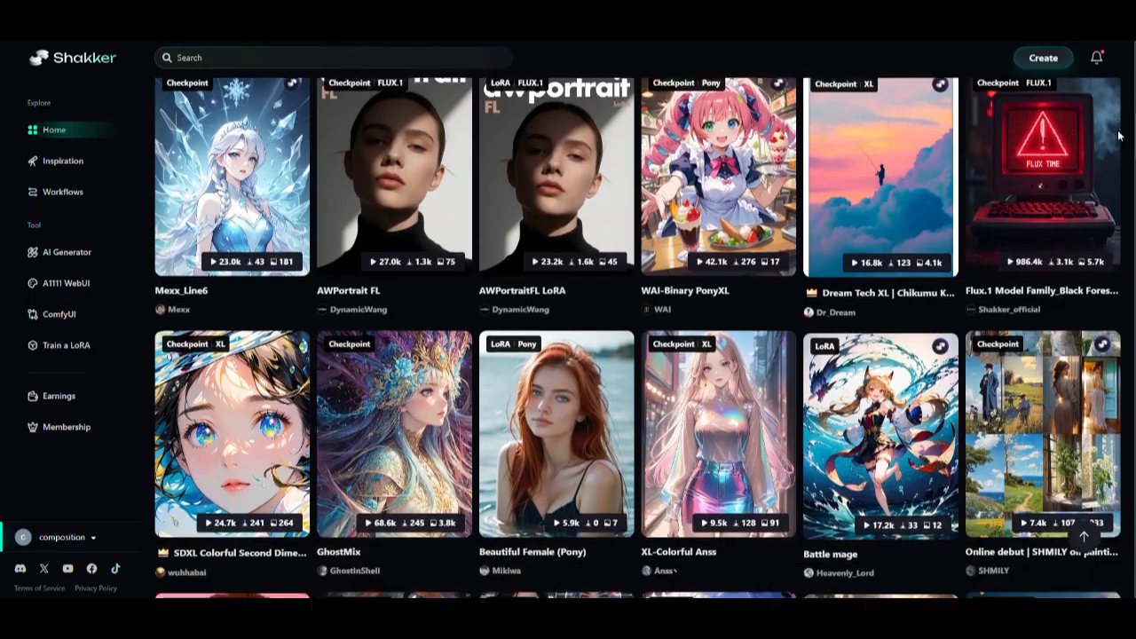
scroll("down", 3)
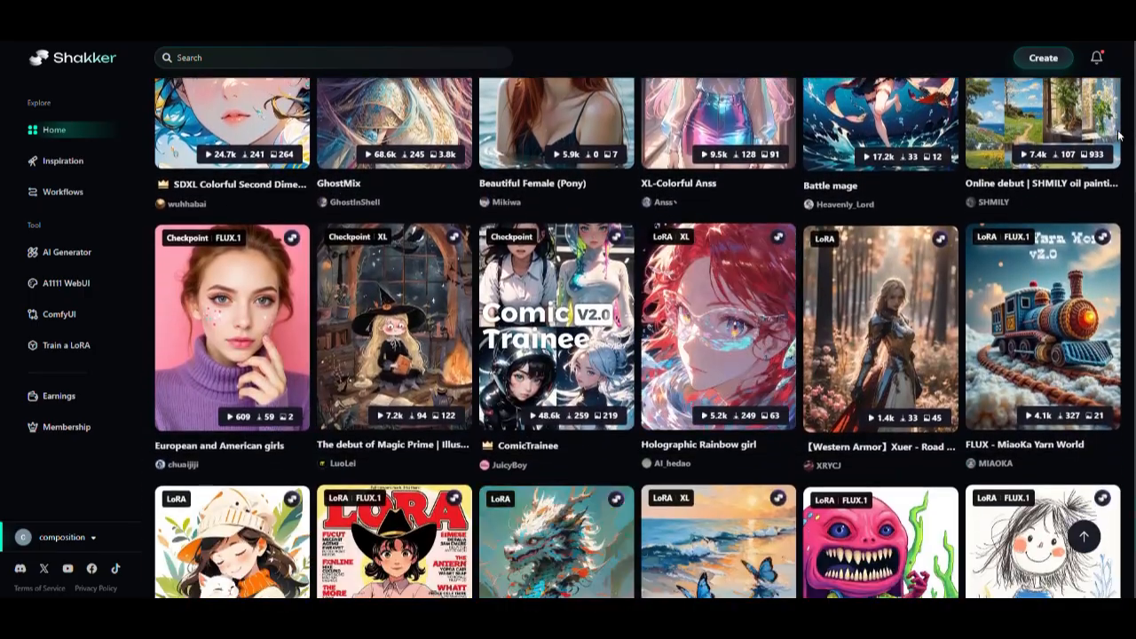
scroll("down", 3)
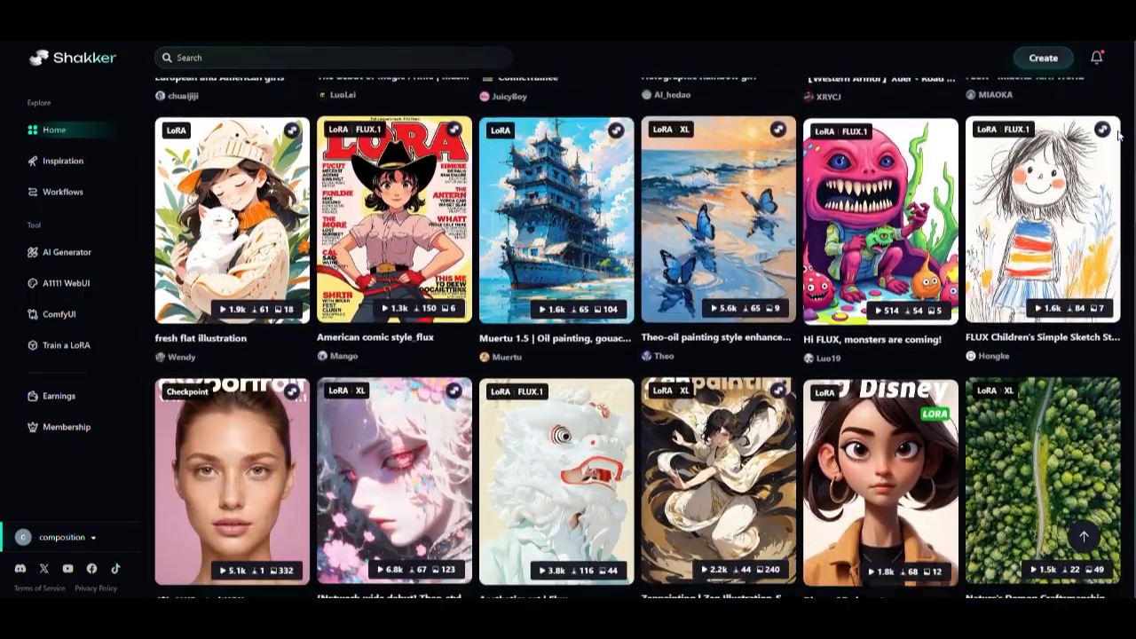
scroll("down", 3)
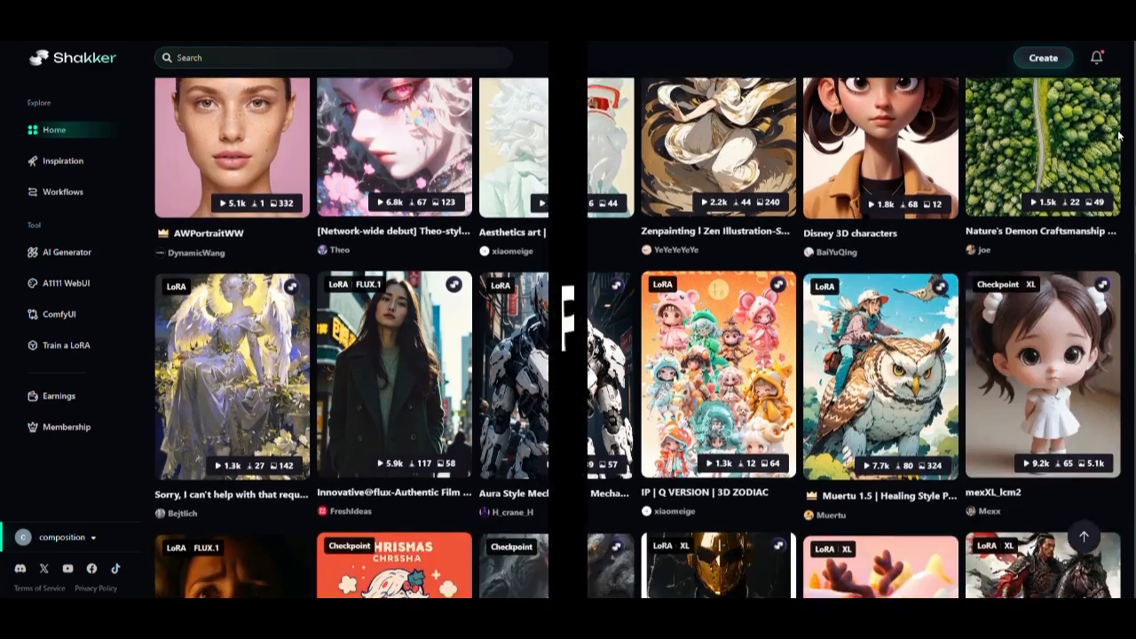
left_click(1094, 257)
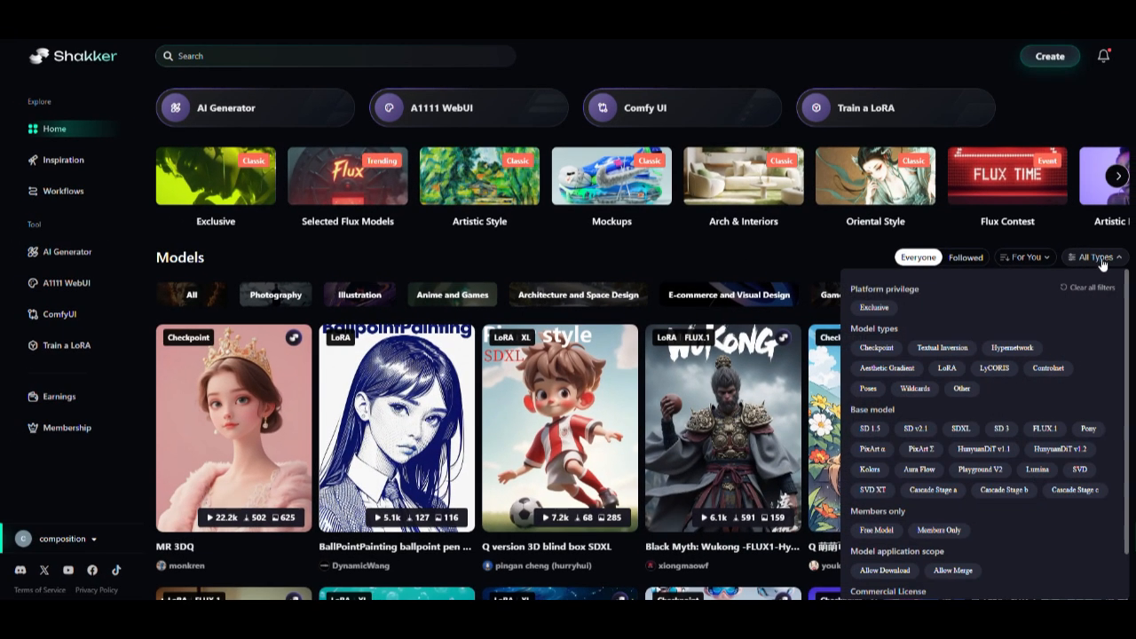
left_click(878, 347)
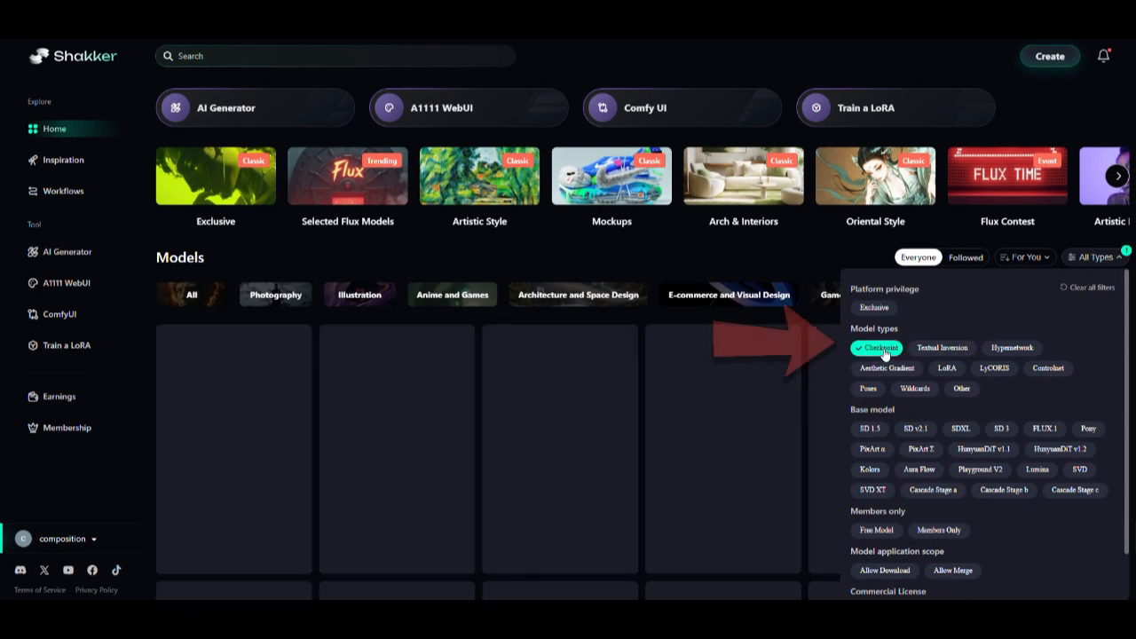
left_click(1045, 428)
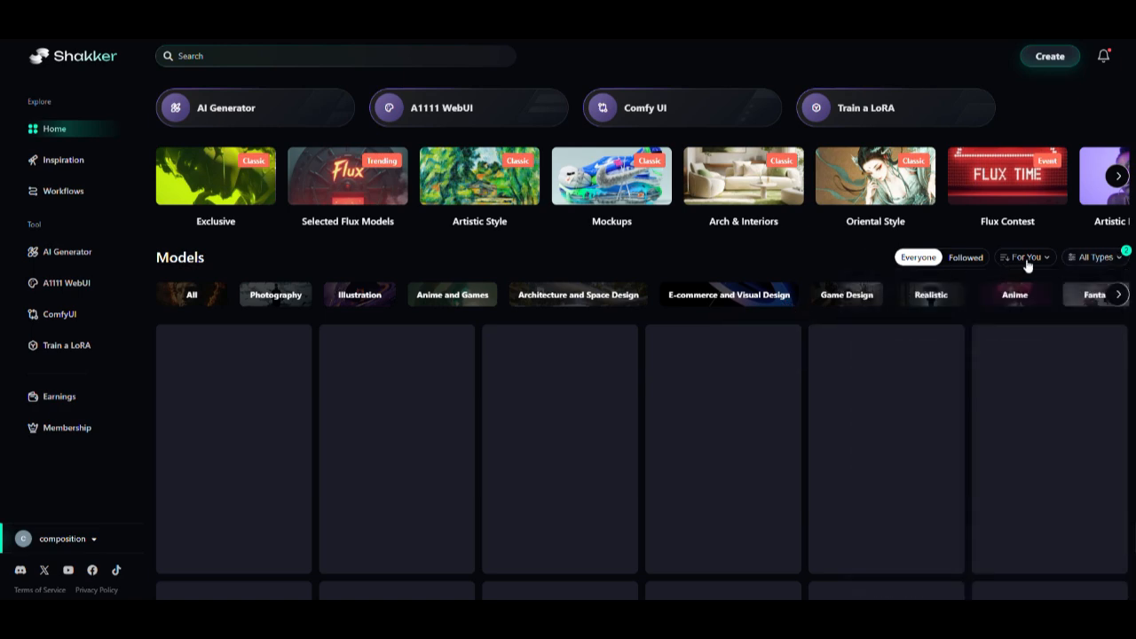
Sort models by Most Generation and open the Flux.1 Model Family page.
left_click(1025, 256)
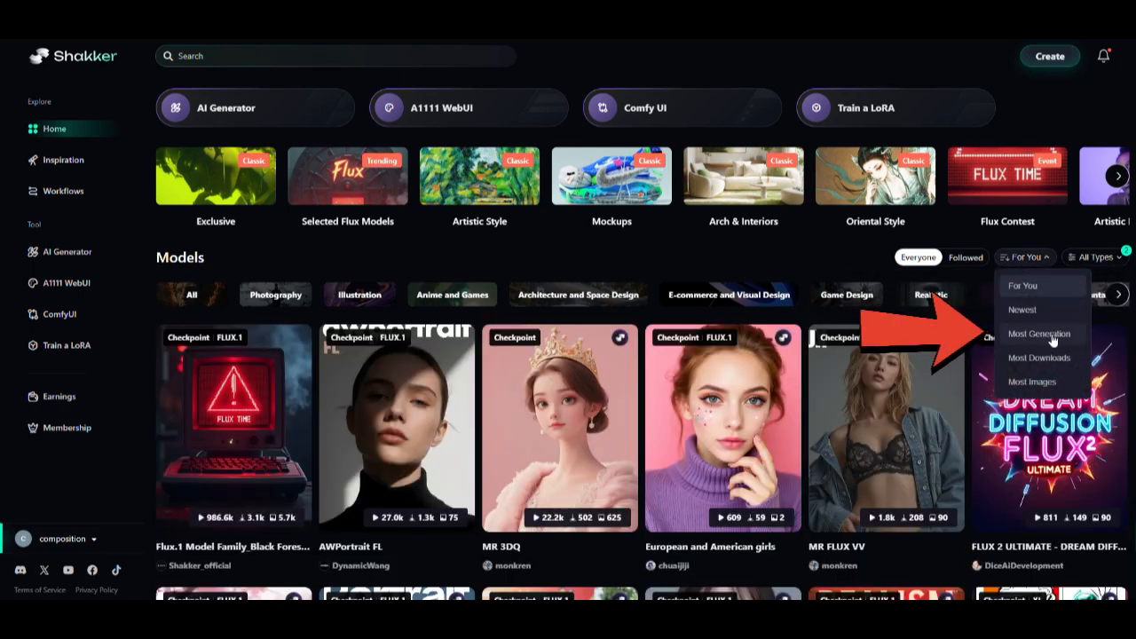
left_click(1039, 334)
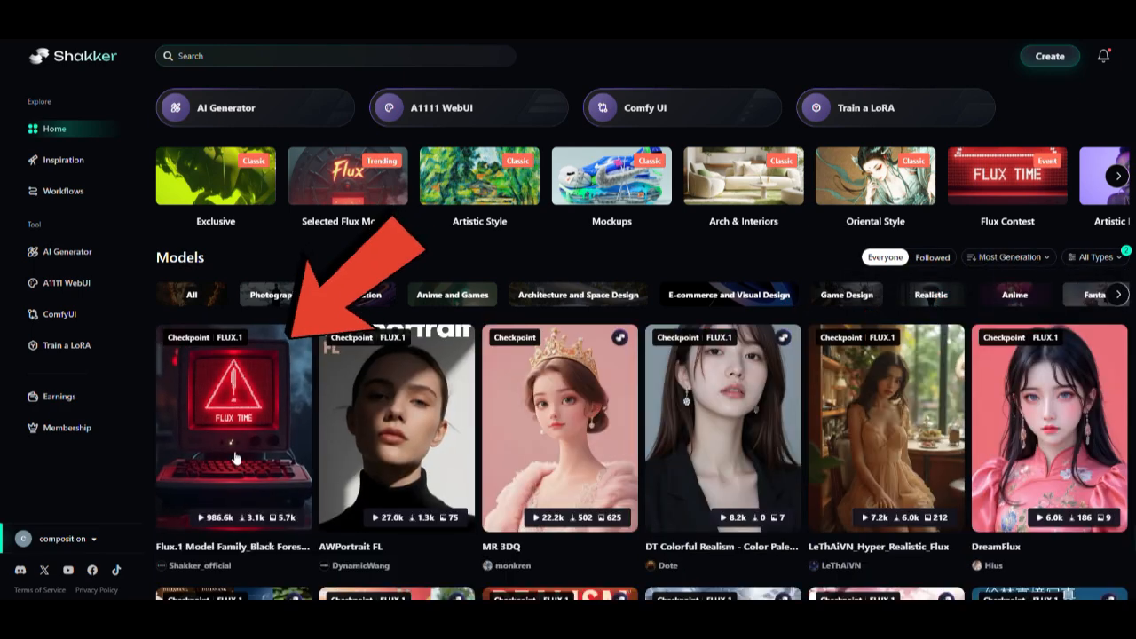
left_click(234, 426)
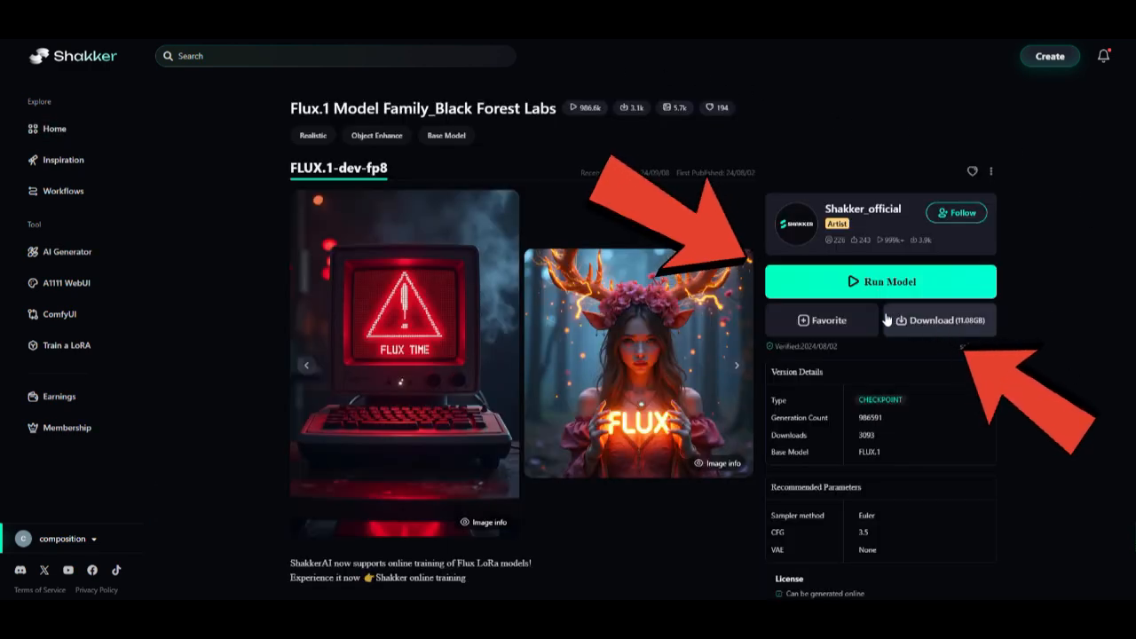
Launch the Flux.1 model in Shakker's online image generator with Run Model.
left_click(880, 281)
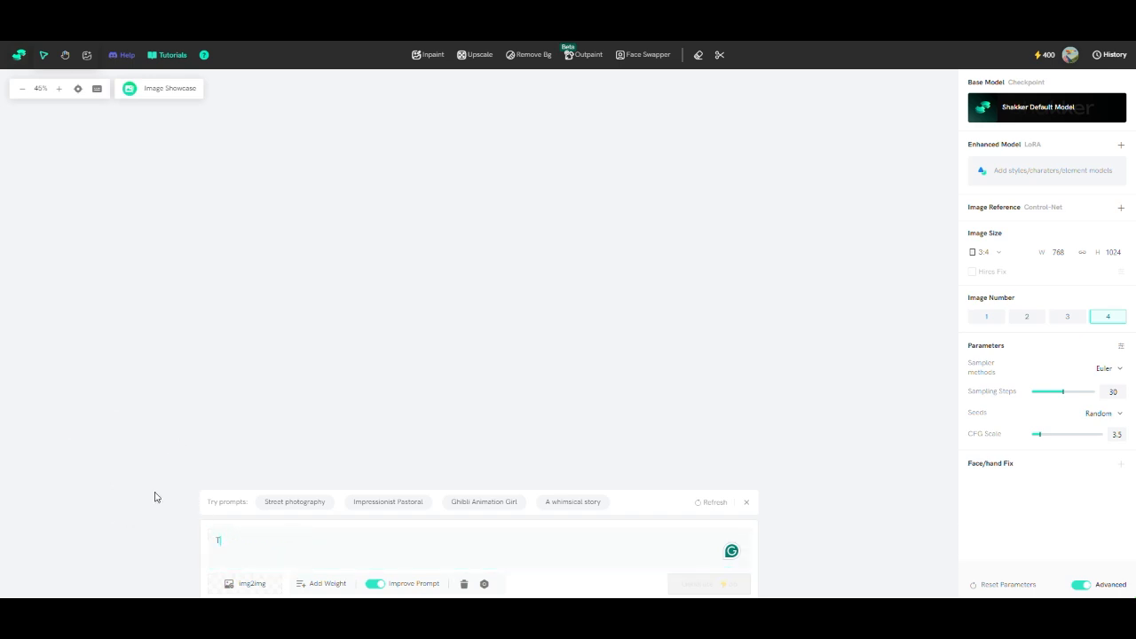
Enter a prompt of the purple-suited, green-haired Joker holding paper saying 'I'm not Real'.
type("The joker in his classic o")
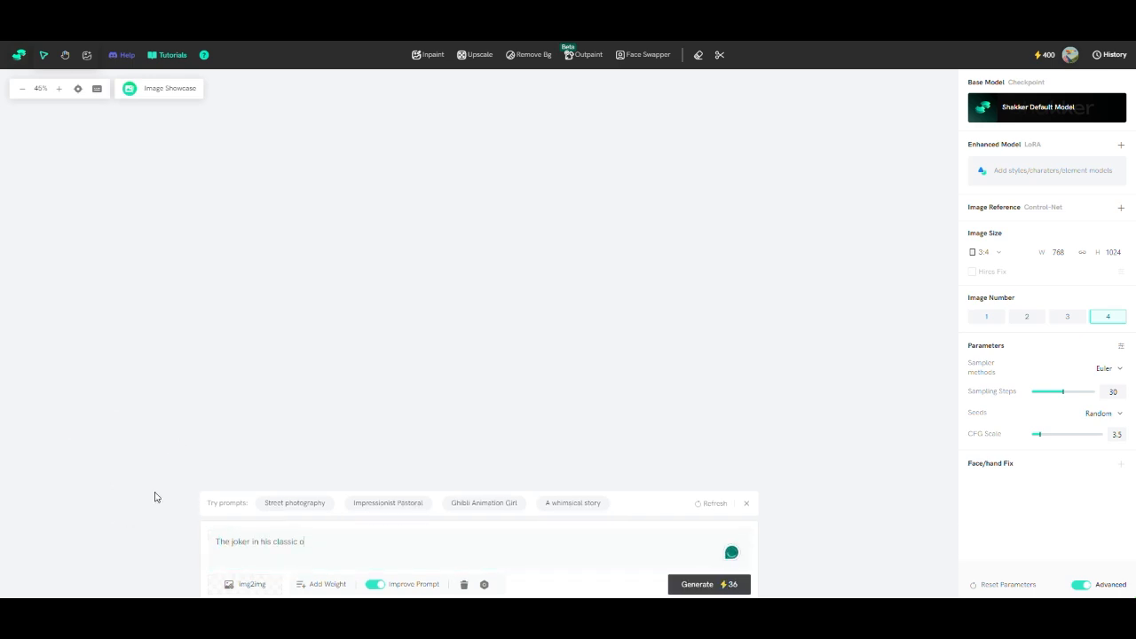
type("purple suit and green hair")
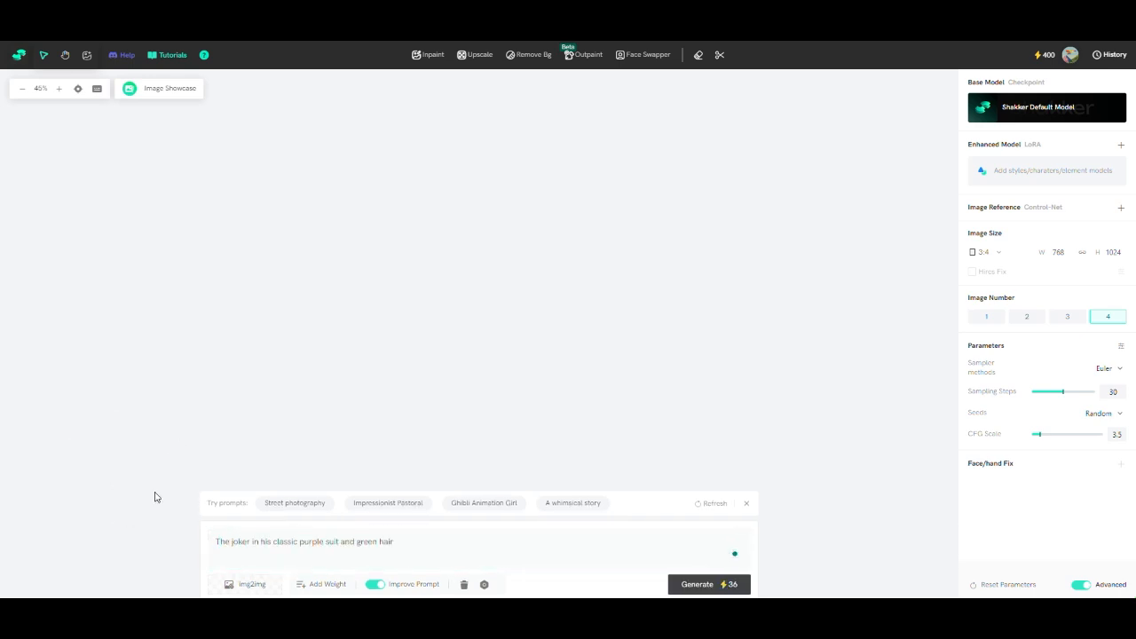
type(", holding a piece of paper")
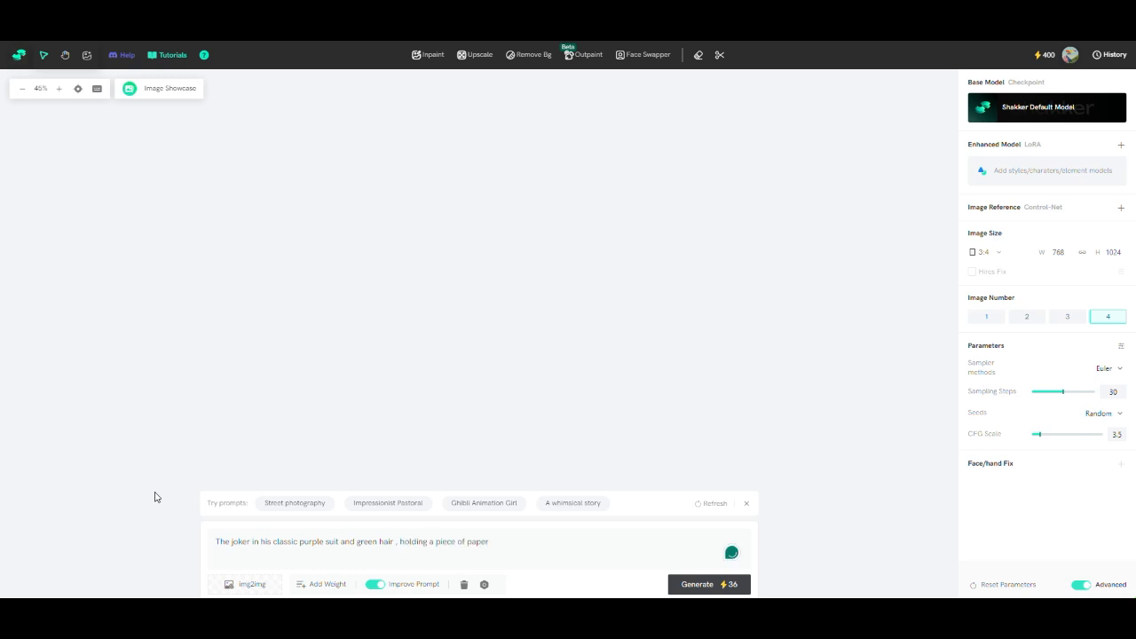
type("that says ,")
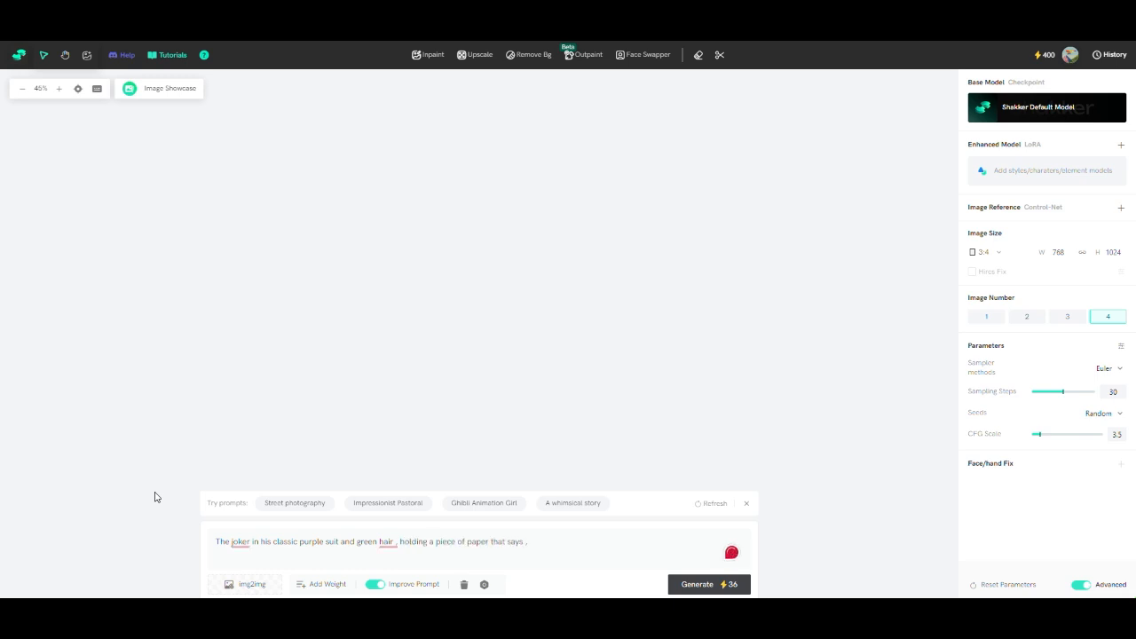
type("Im not Real with a chaotic grin on his face.")
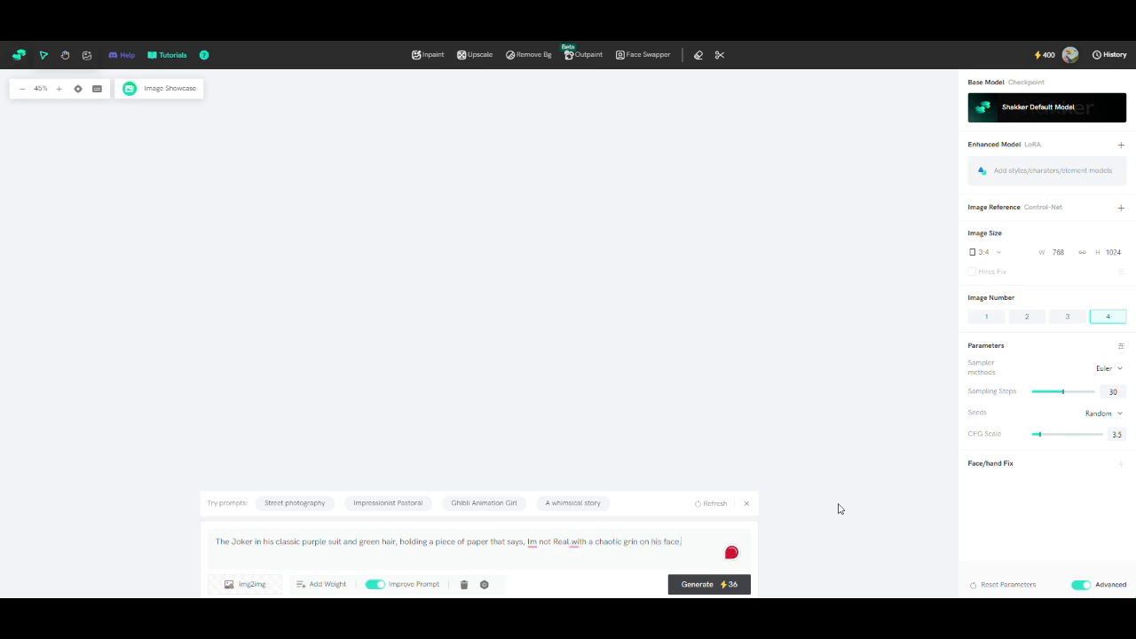
Set the image ratio to 4:3, generate the Joker images, and begin a Gandalf prompt.
left_click(986, 252)
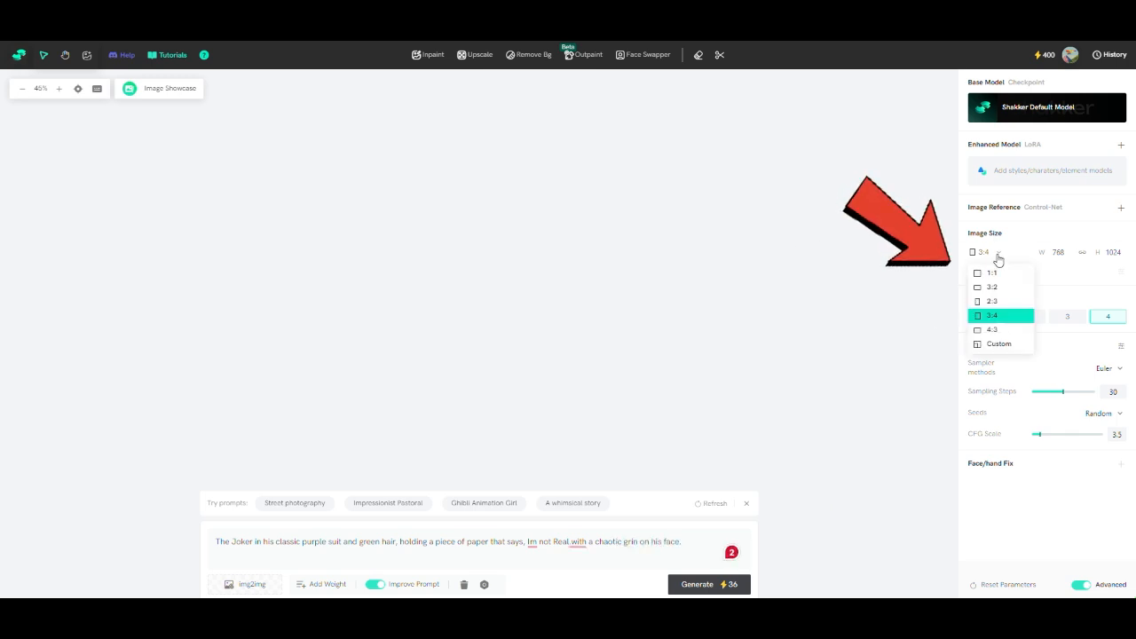
left_click(993, 329)
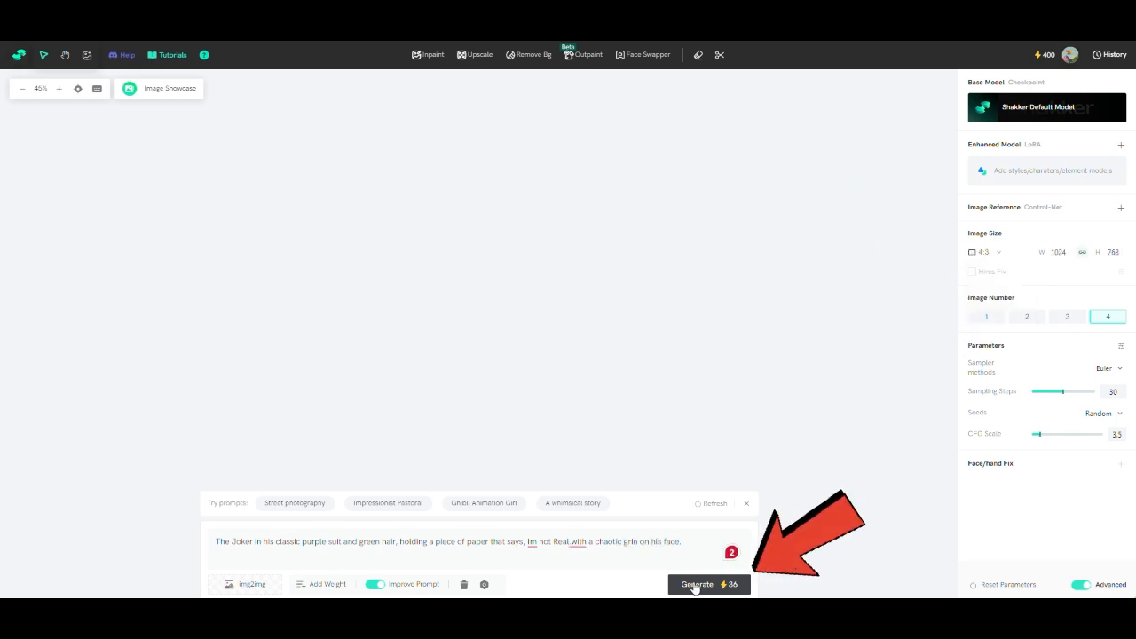
left_click(698, 584)
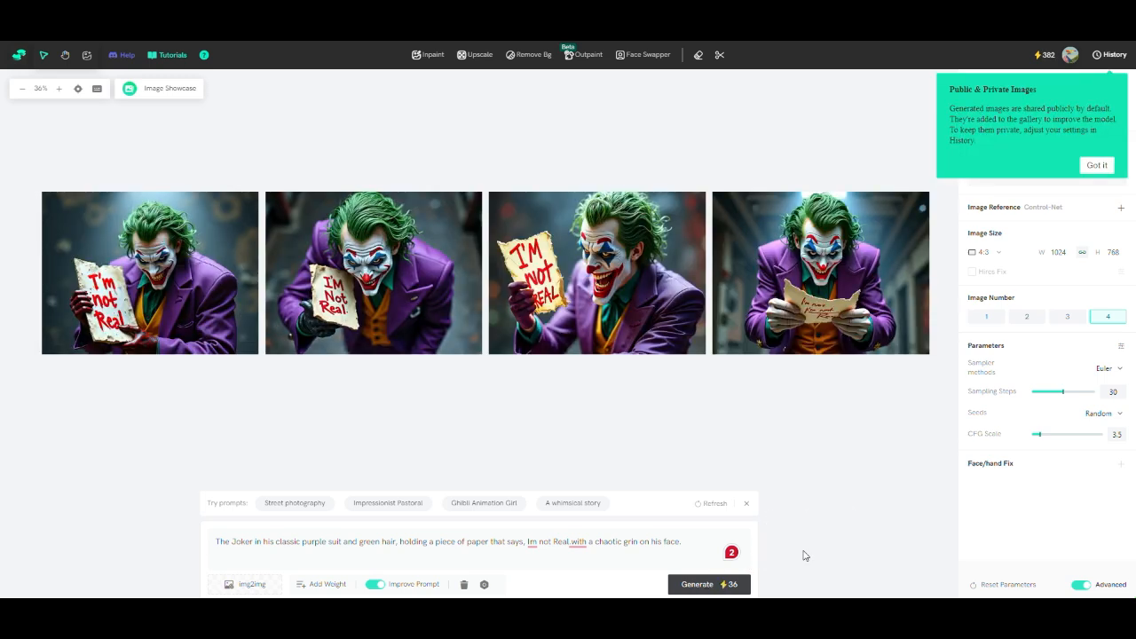
type("Gandalf The Grey")
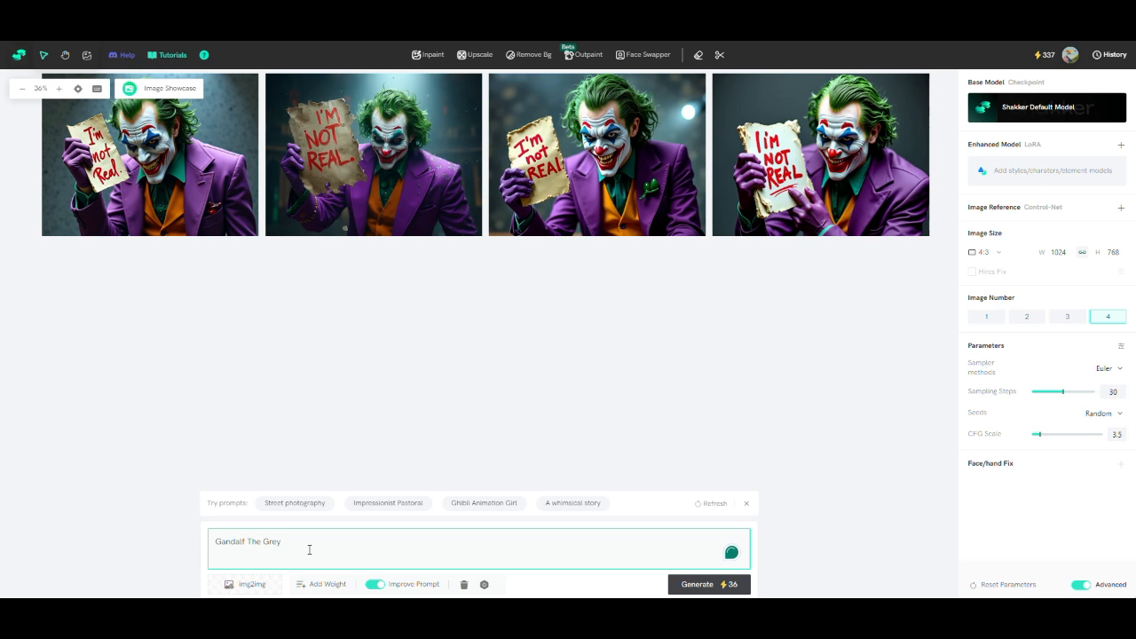
Generate four images of Gandalf in his pointed hat pointing at a 'Welcome to AI Border' sign.
type(", wearing his iconic pointed")
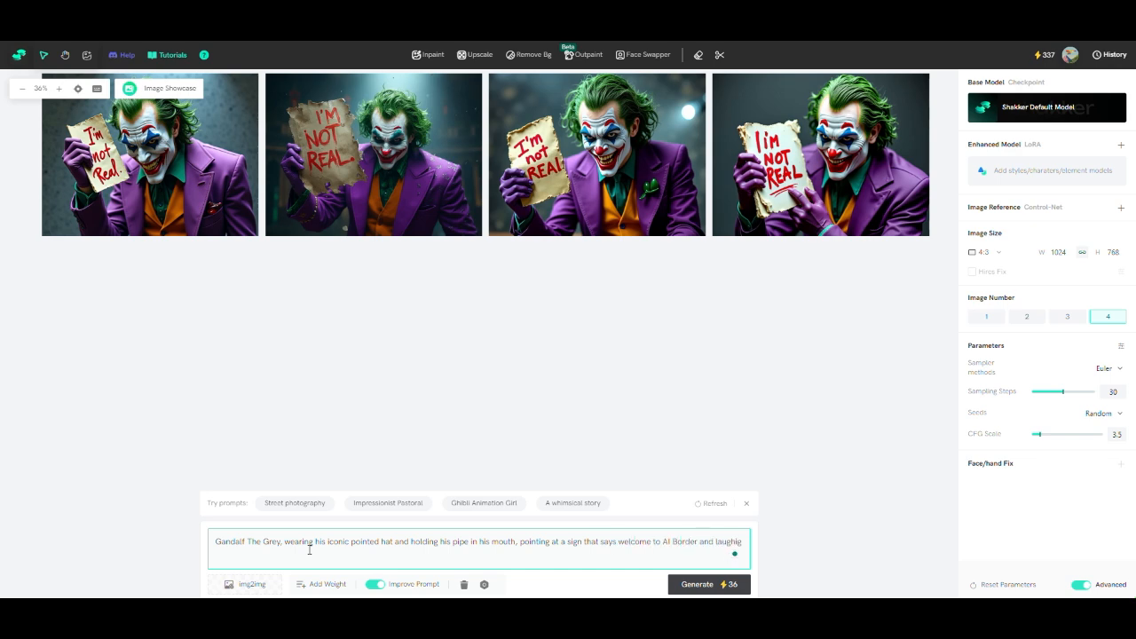
left_click(697, 584)
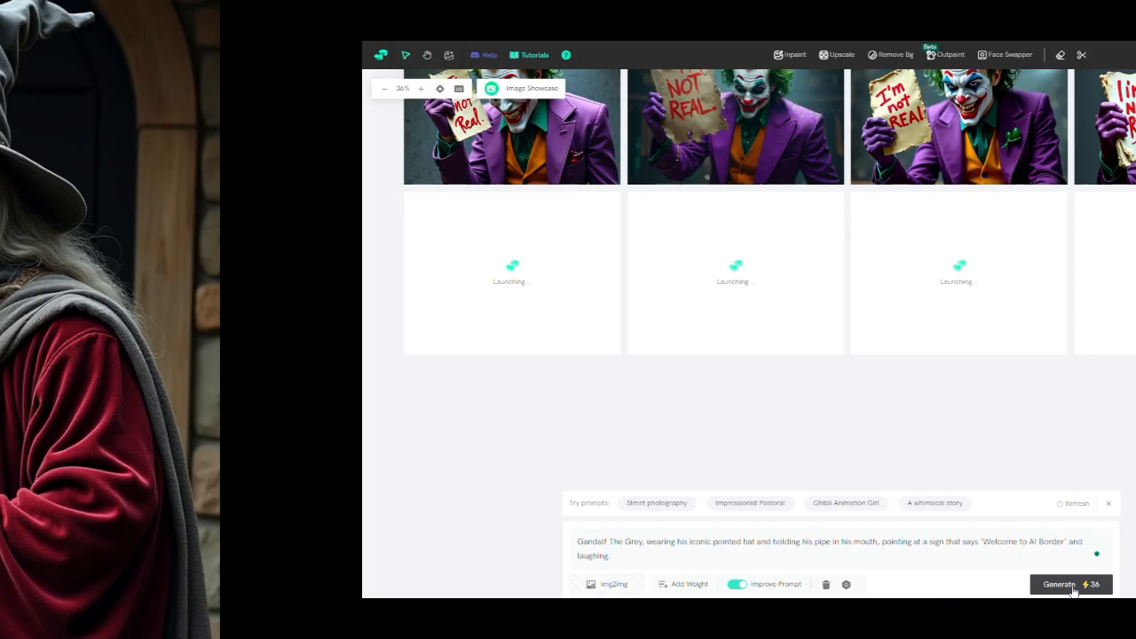
left_click(1071, 584)
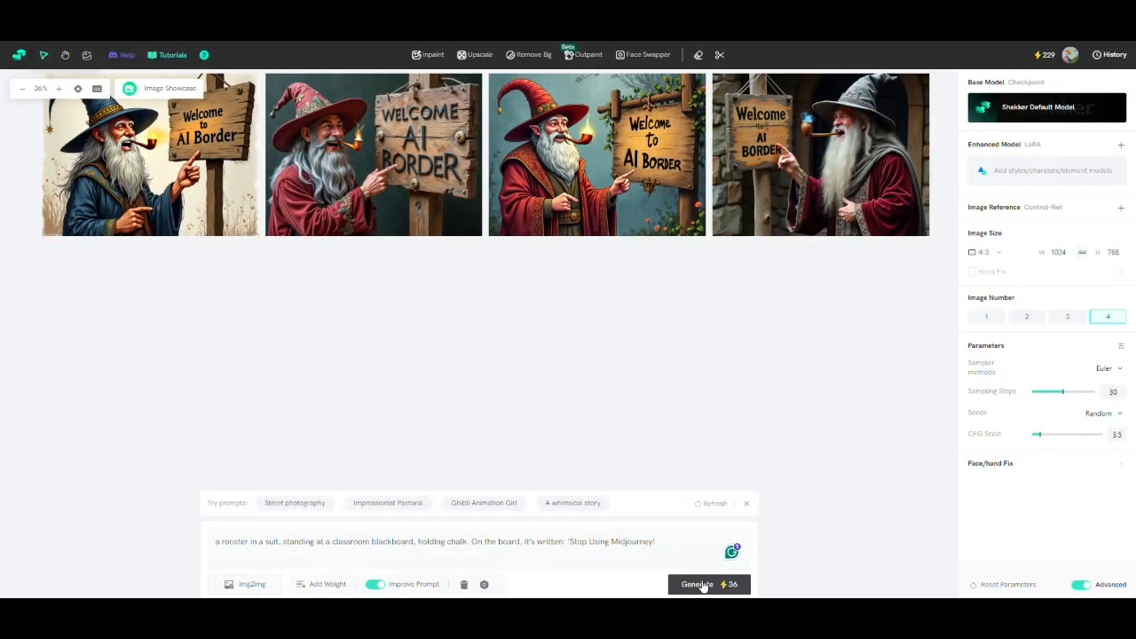
Generate images of a suited rooster writing 'Stop Using Midjourney' on a blackboard.
left_click(697, 584)
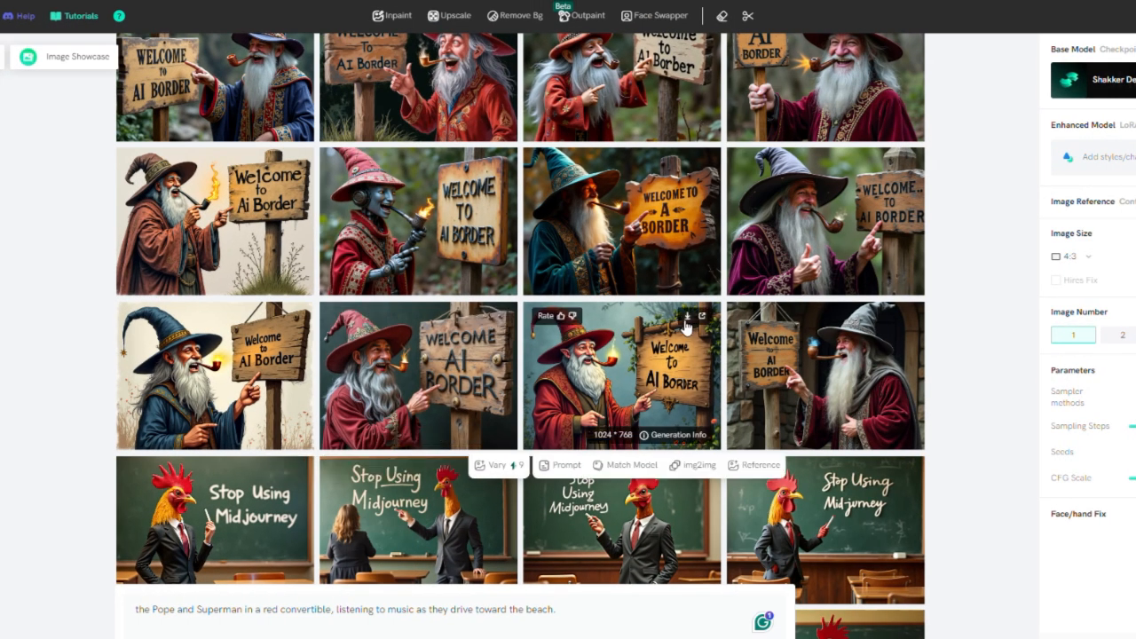
mouse_move(899, 329)
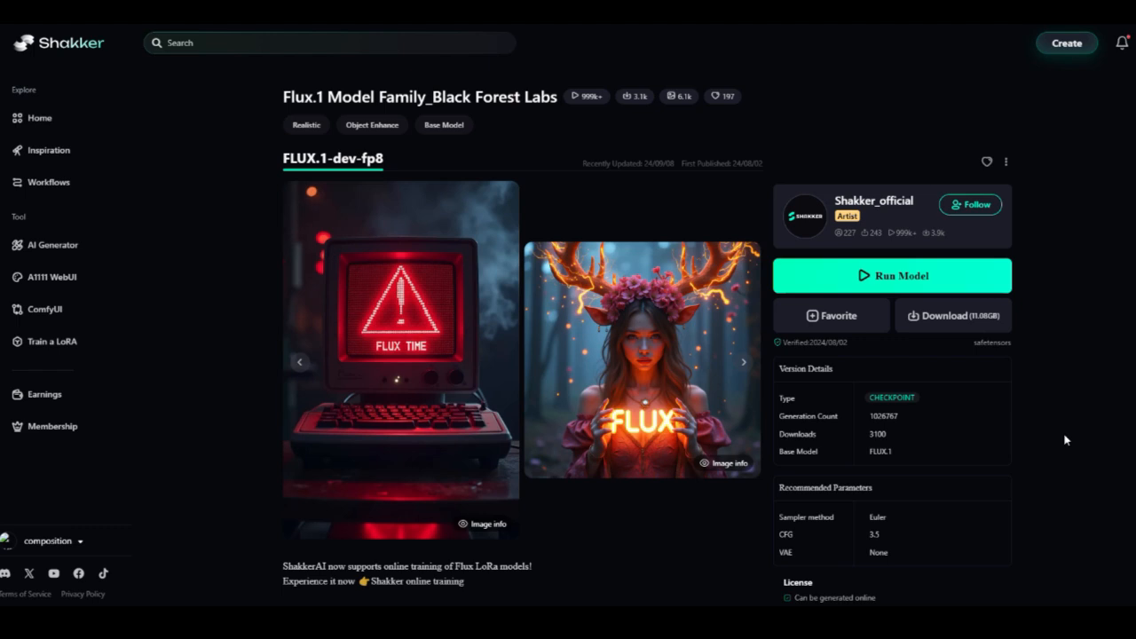
mouse_move(832, 315)
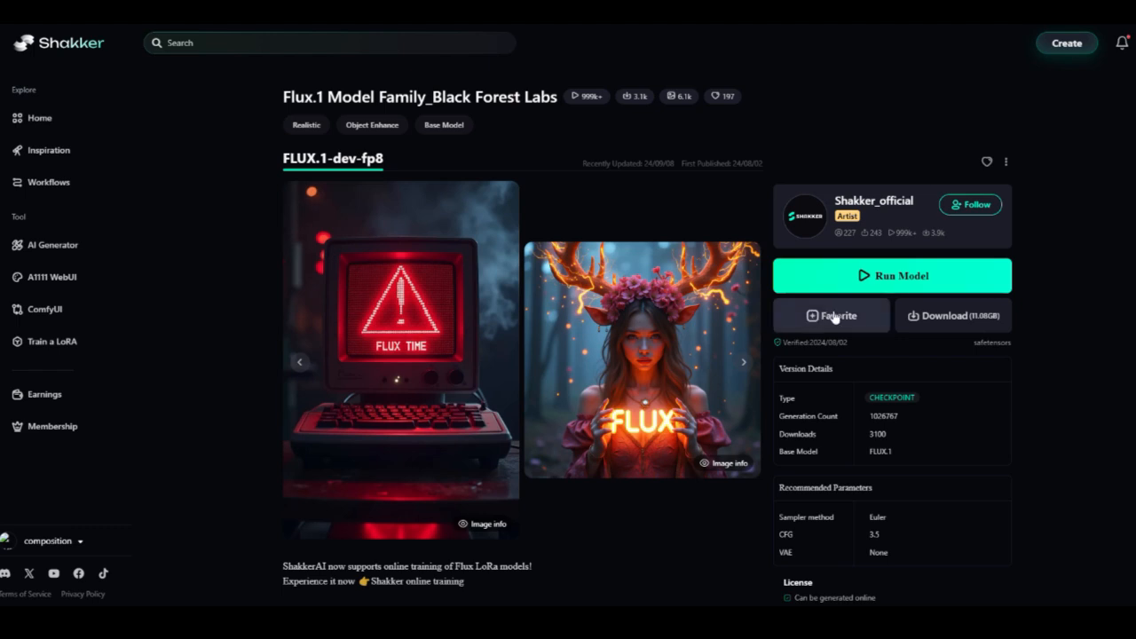
Favorite the FLUX.1-dev-fp8 model and switch to the A1111 WebUI.
left_click(832, 315)
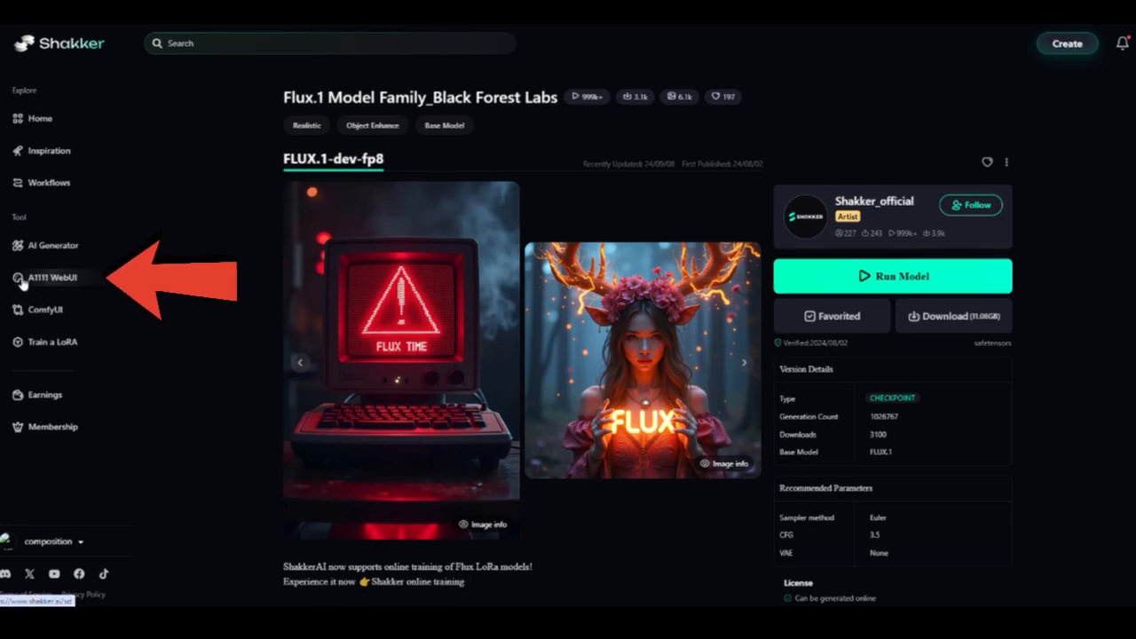
left_click(46, 277)
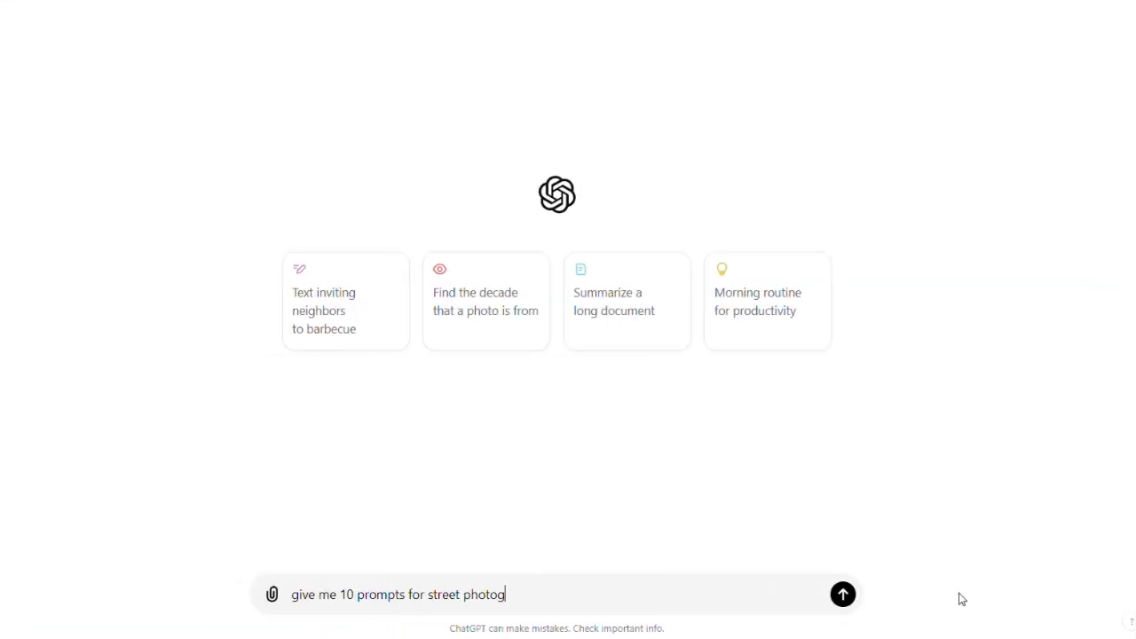
Ask ChatGPT for 10 street photography prompts covering camera angle, time of day, lighting and scene.
type("raphy include things like c")
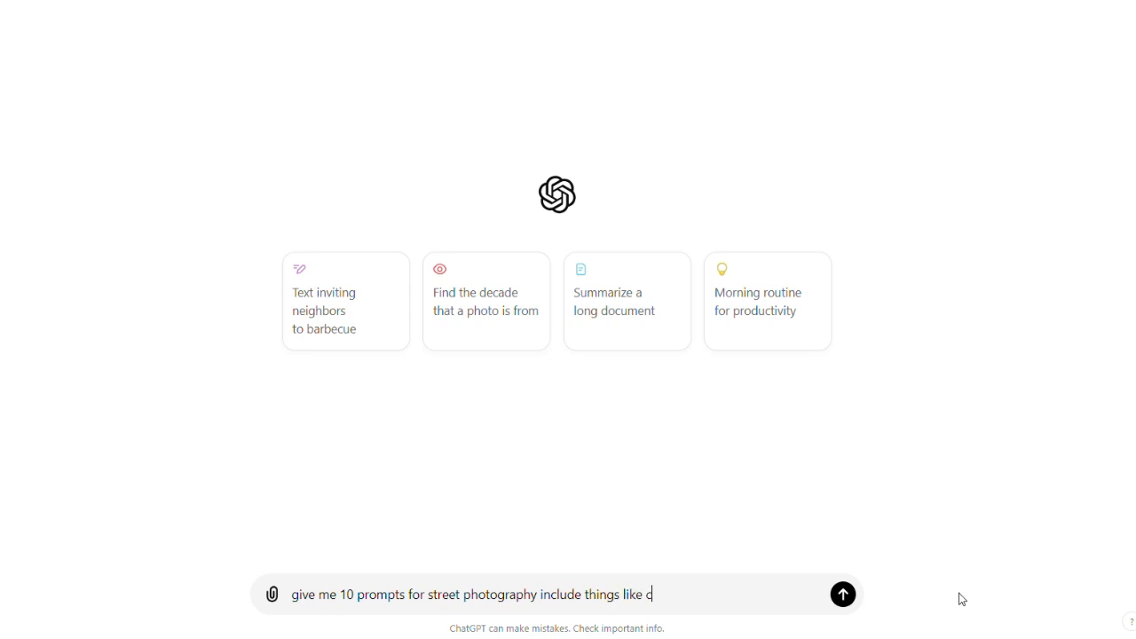
type("amera angle, time of day,")
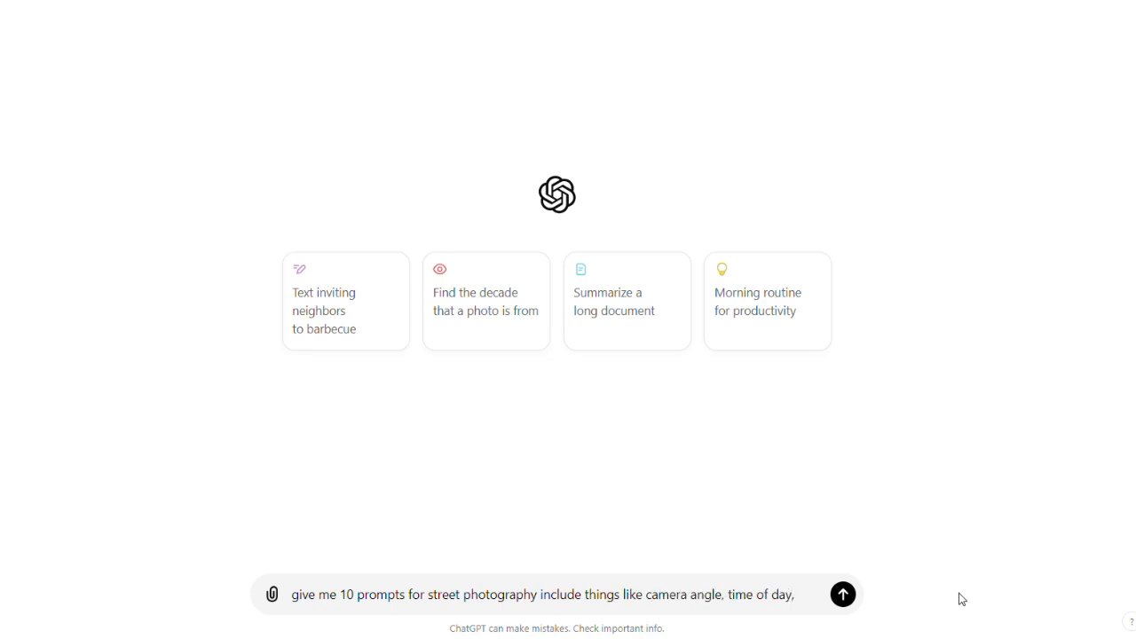
type("lighting conditions, and eve the type of street s")
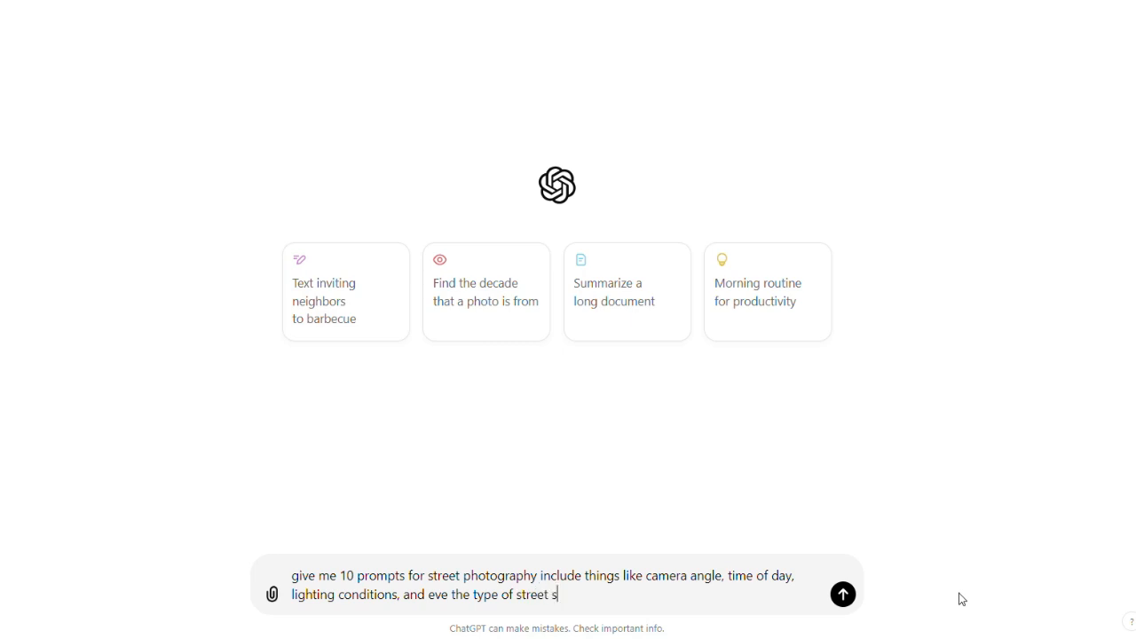
type("cene, like bustling")
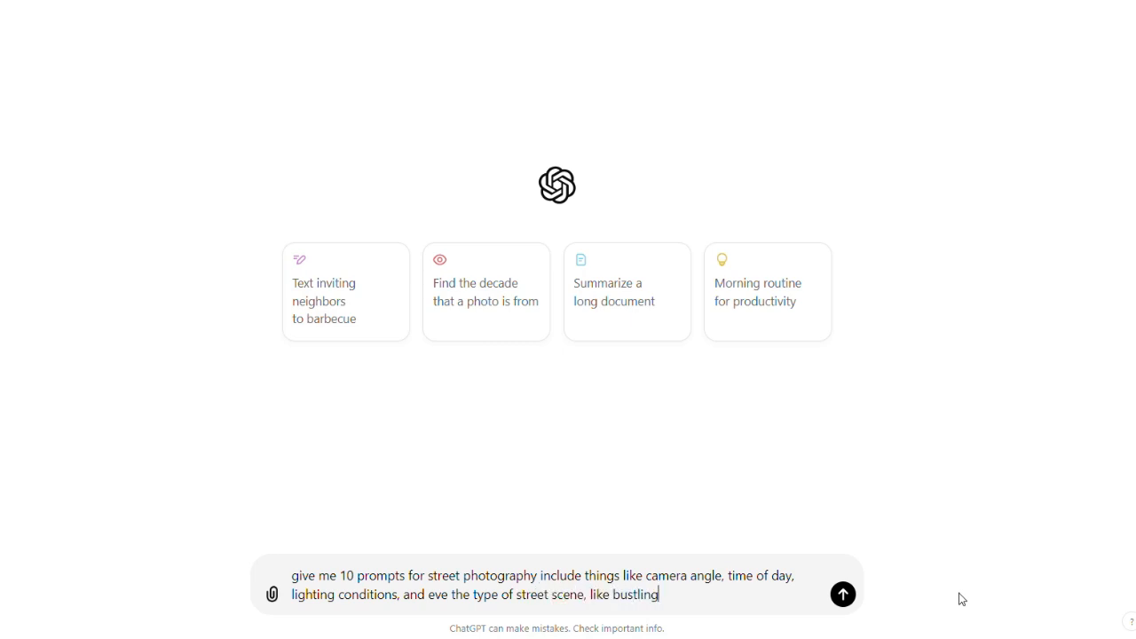
type("markets or quiet")
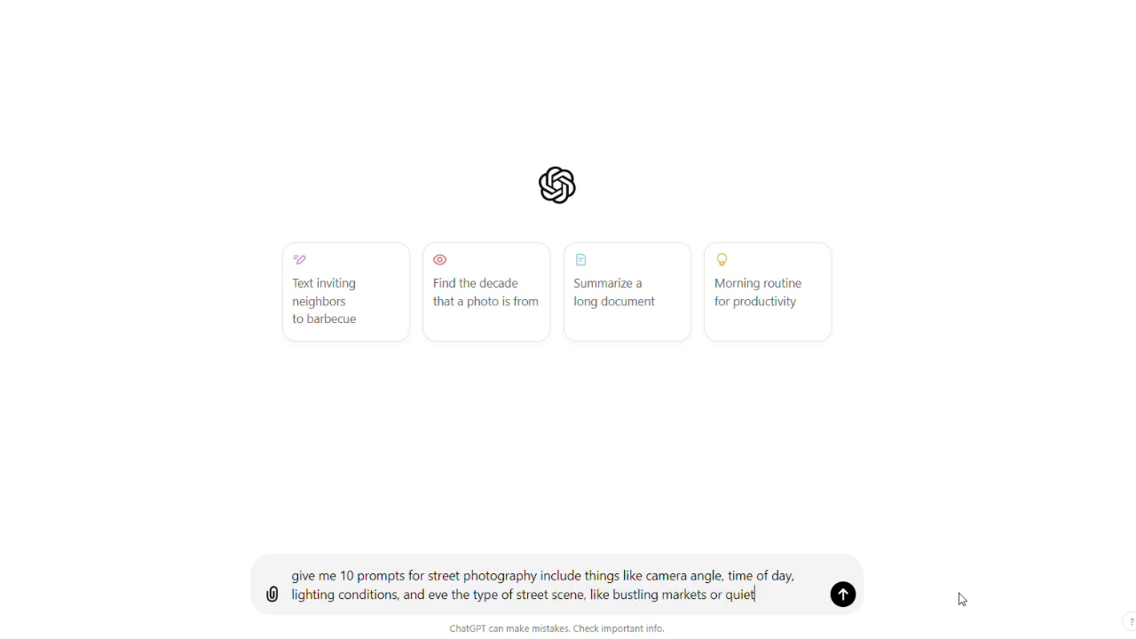
left_click(843, 594)
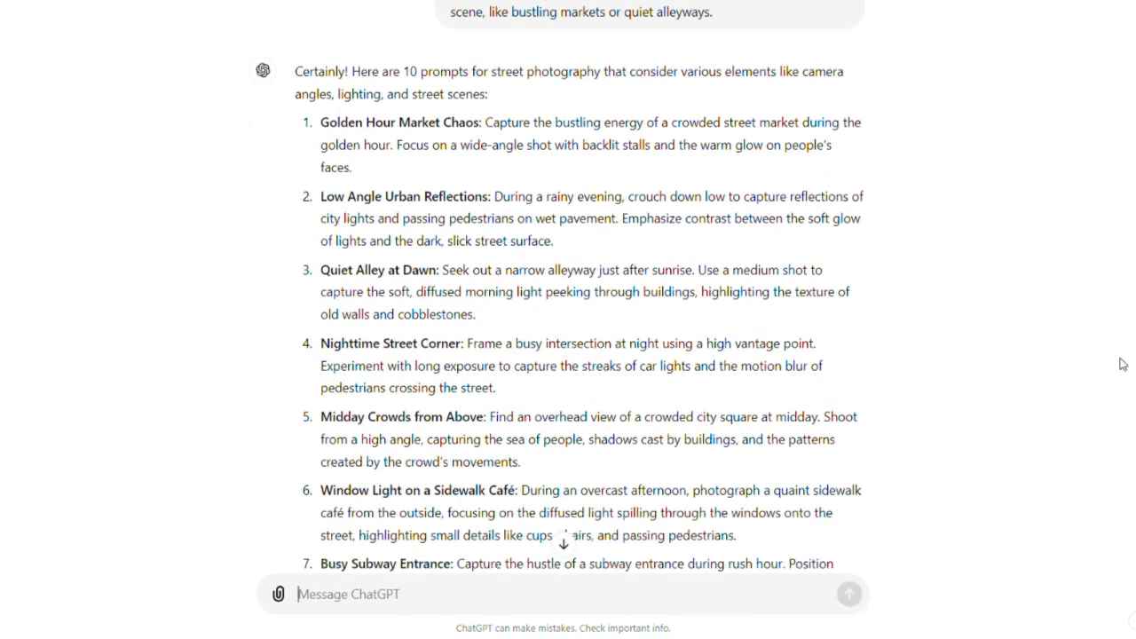
scroll("down", 3)
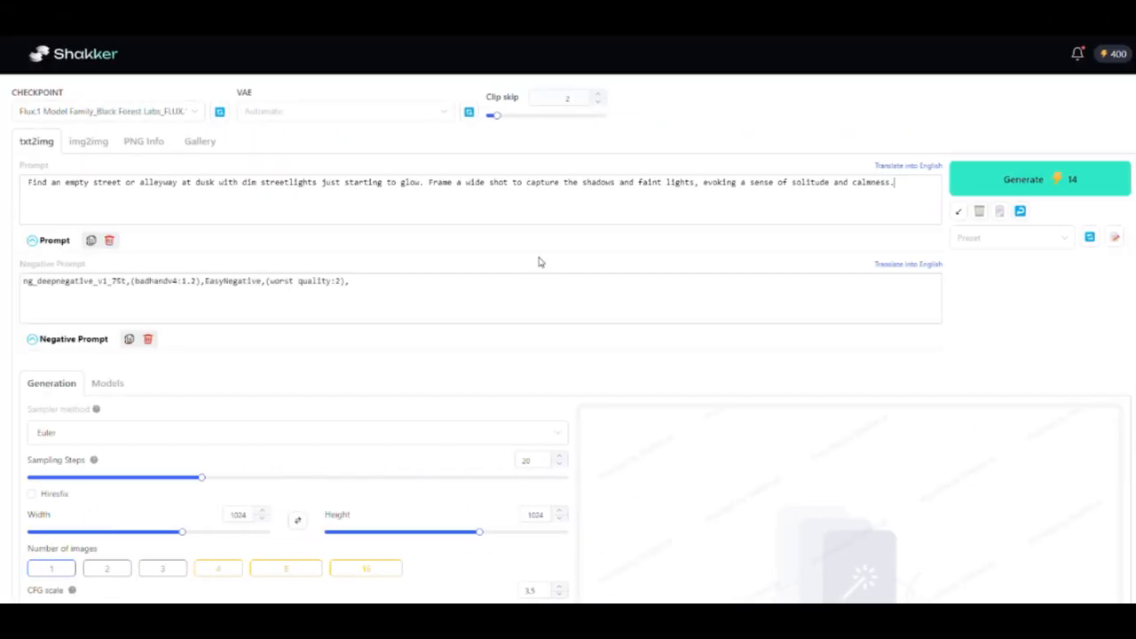
Generate the image of an empty street at dusk under dim streetlights.
left_click(1038, 178)
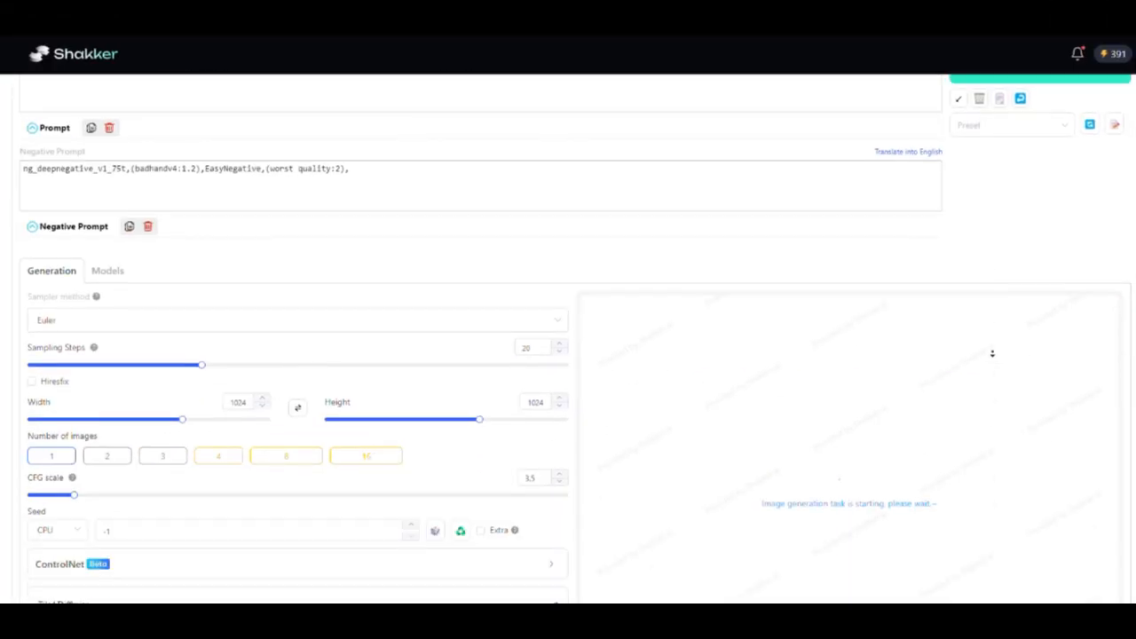
scroll("down", 3)
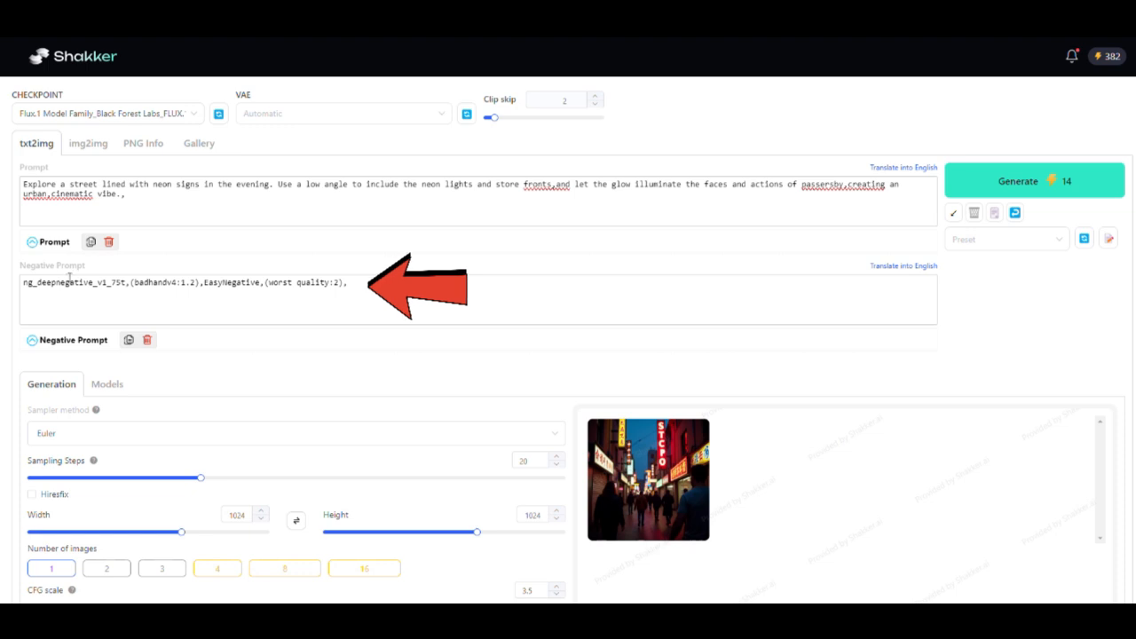
Check the negative prompt and set the sampling method to the recommended Euler.
triple_click(177, 282)
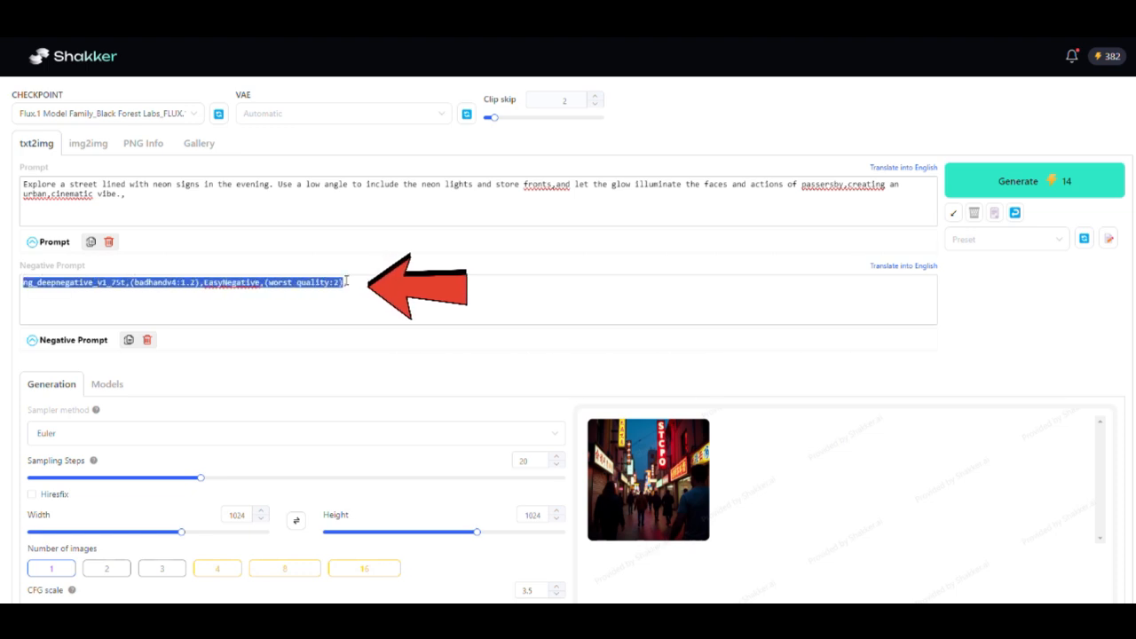
left_click(338, 293)
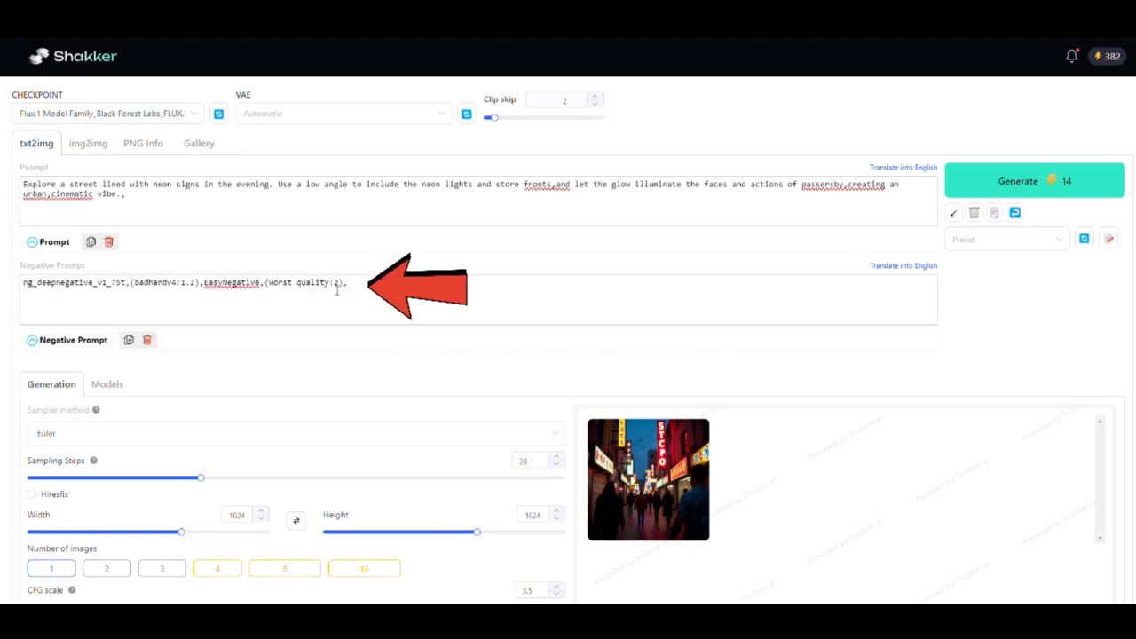
scroll("down", 3)
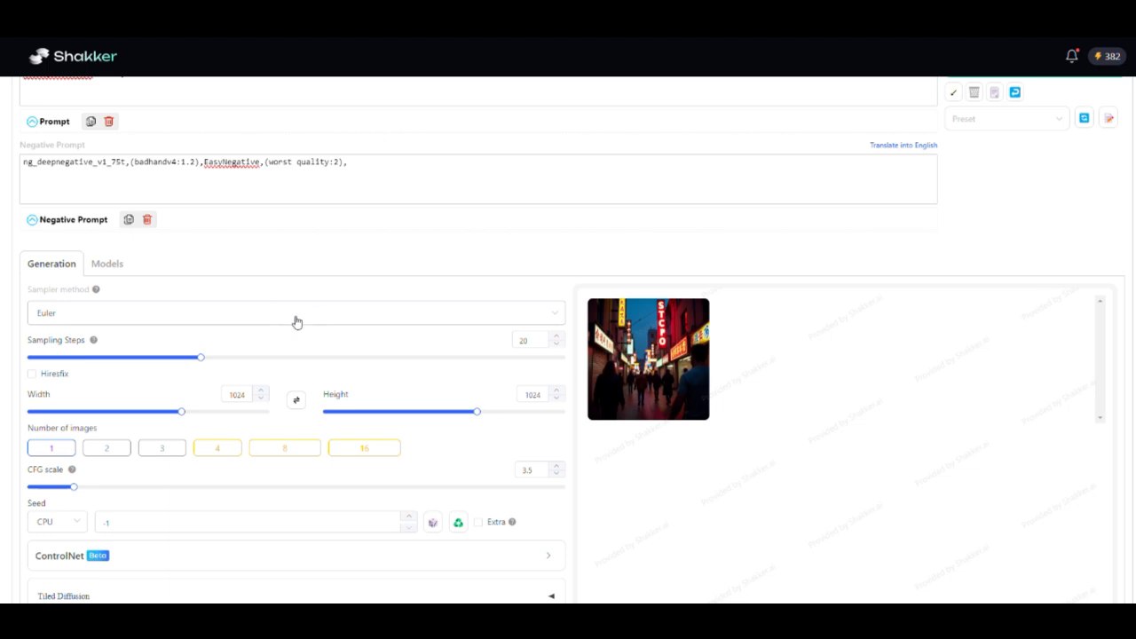
left_click(295, 312)
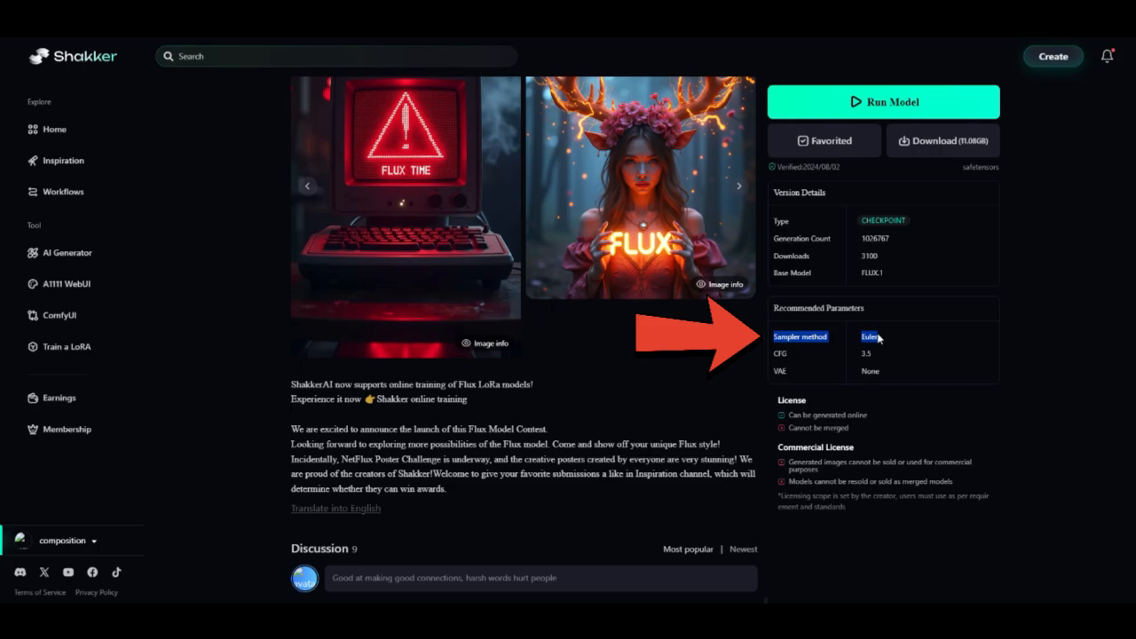
left_click(882, 101)
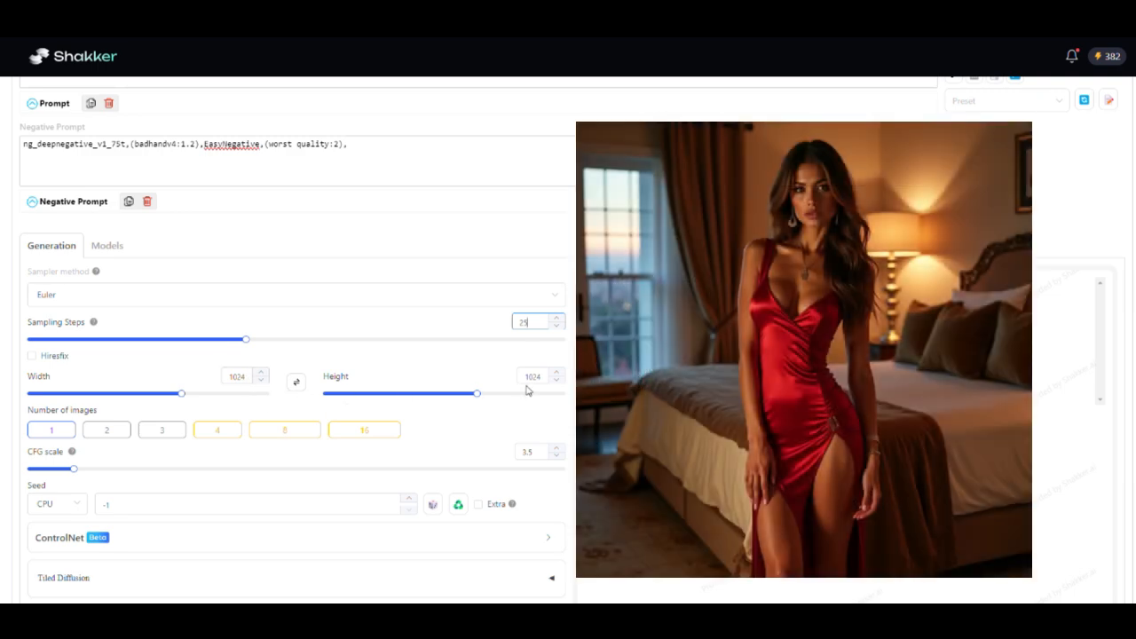
Set the image size to portrait 768×1024 and CFG scale to 3.5.
left_click(533, 376)
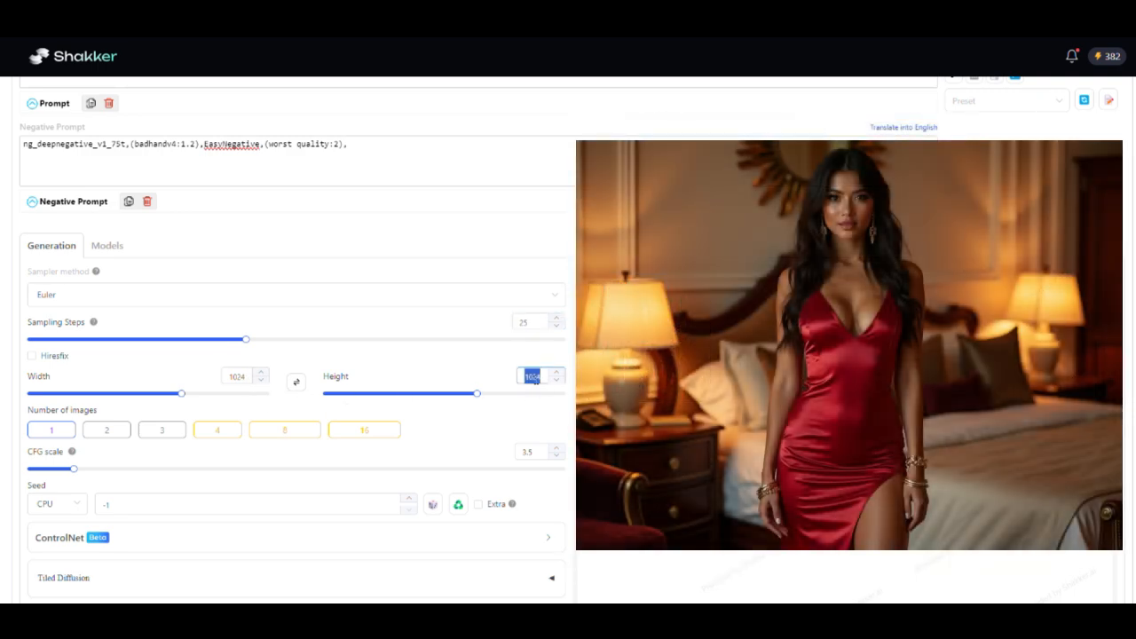
left_click_drag(478, 394, 435, 393)
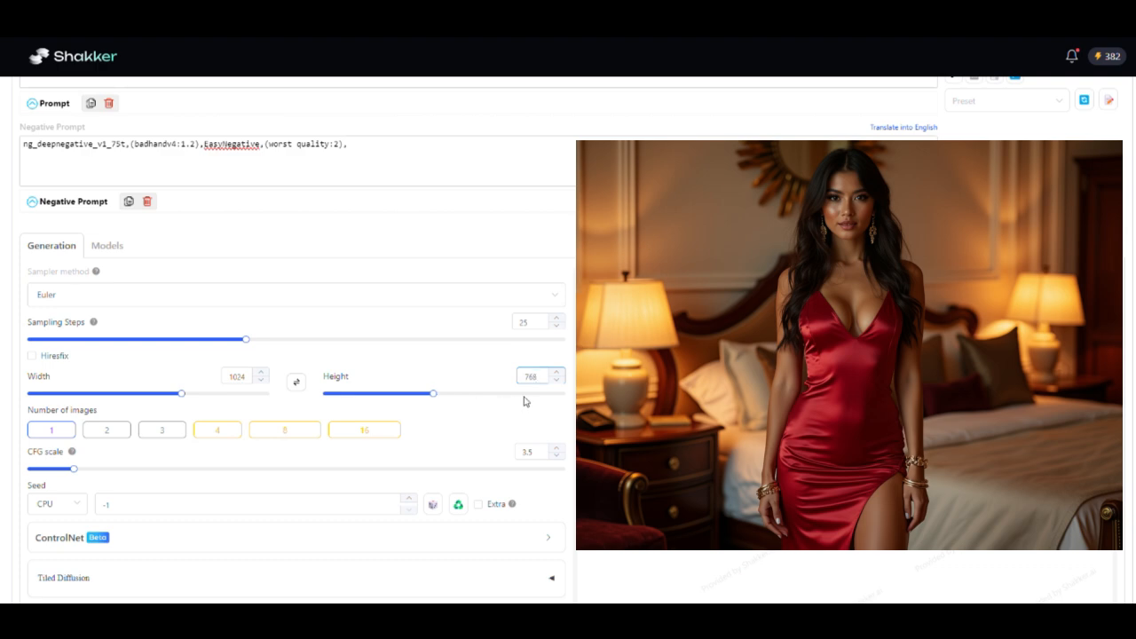
left_click(296, 382)
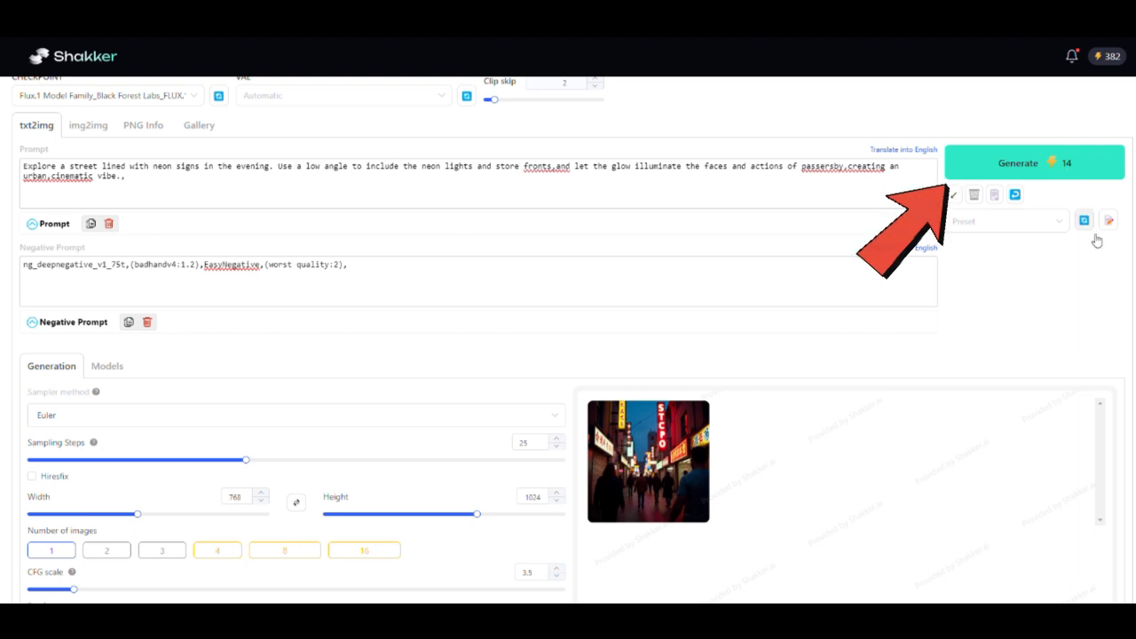
scroll("down", 3)
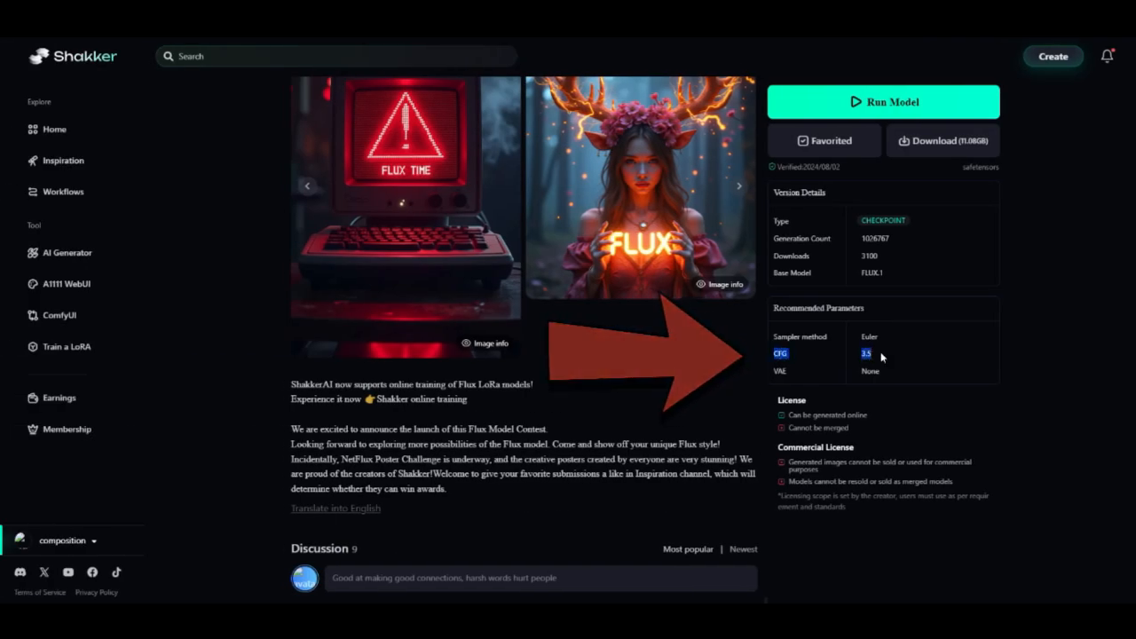
left_click(883, 102)
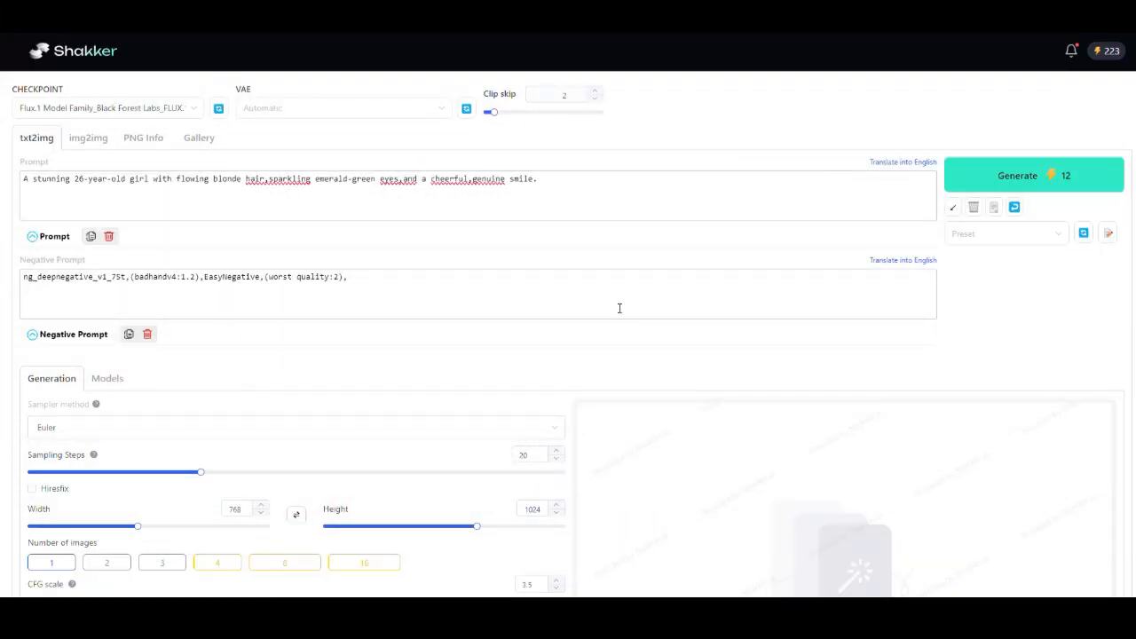
Generate the 768×1024 portrait of the smiling blonde woman with emerald-green eyes.
double_click(38, 179)
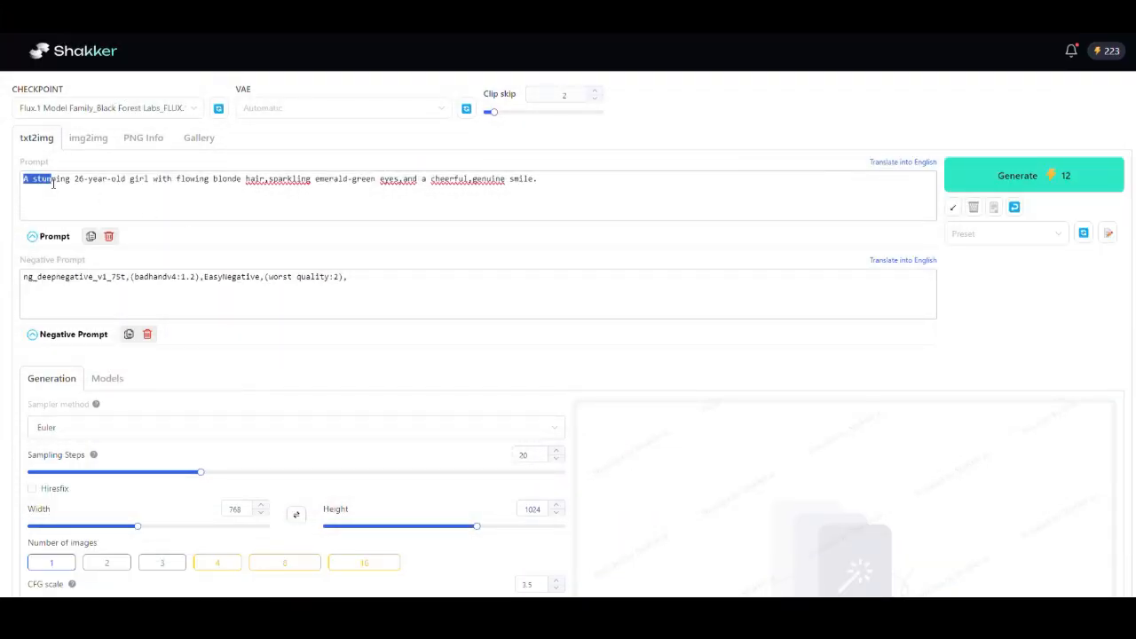
left_click_drag(53, 178, 167, 179)
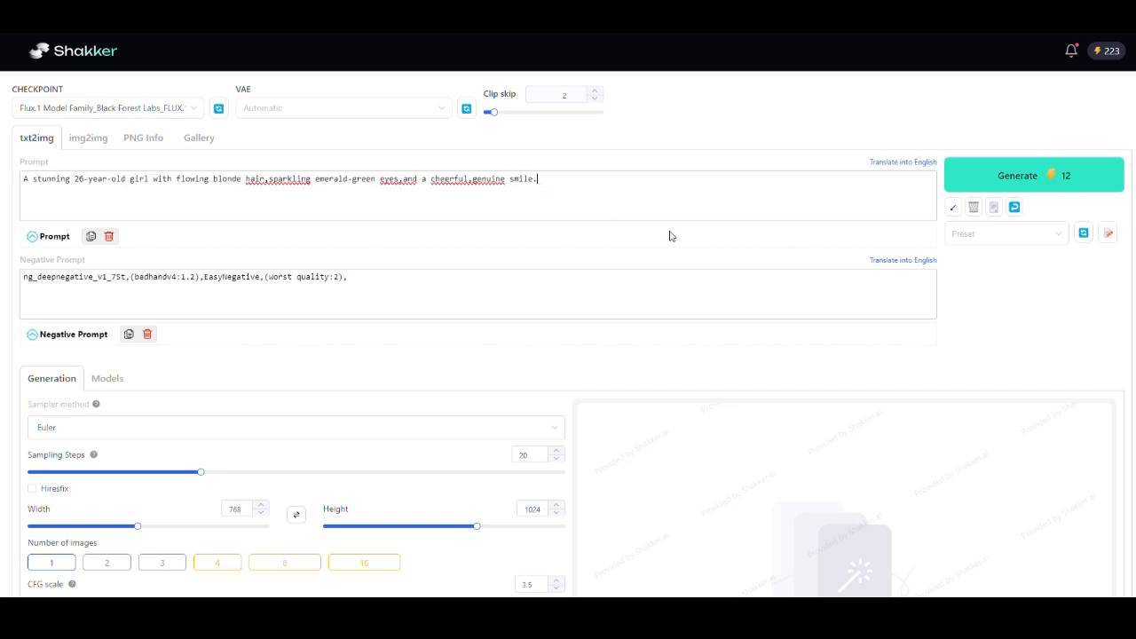
left_click(1017, 175)
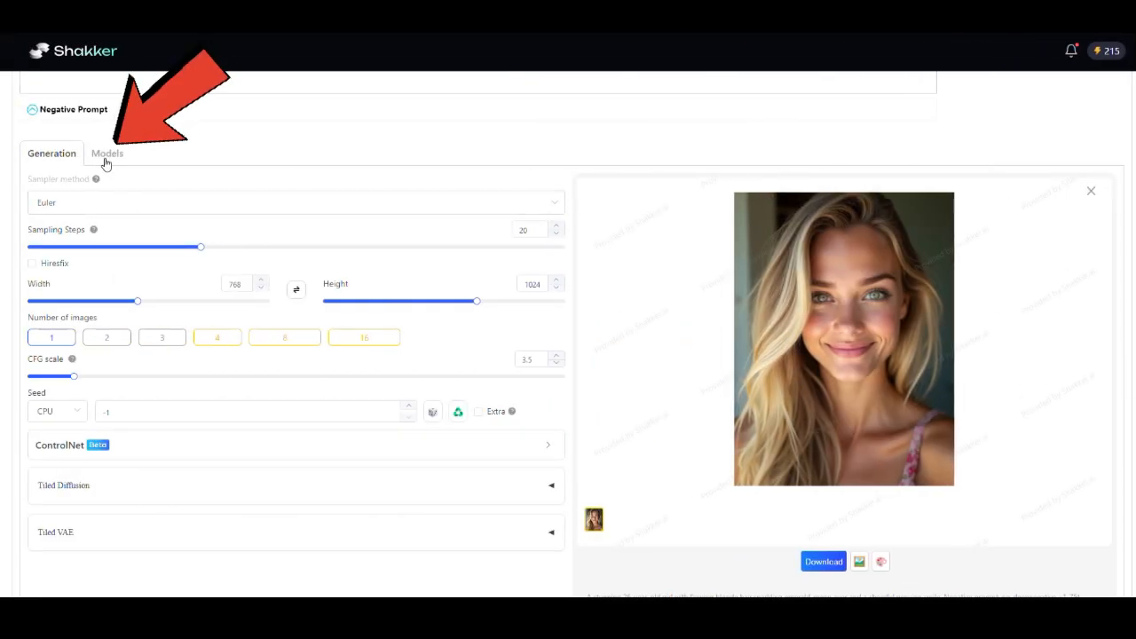
Filter the Home model list to LoRA models on the FLUX.1 base model.
left_click(106, 154)
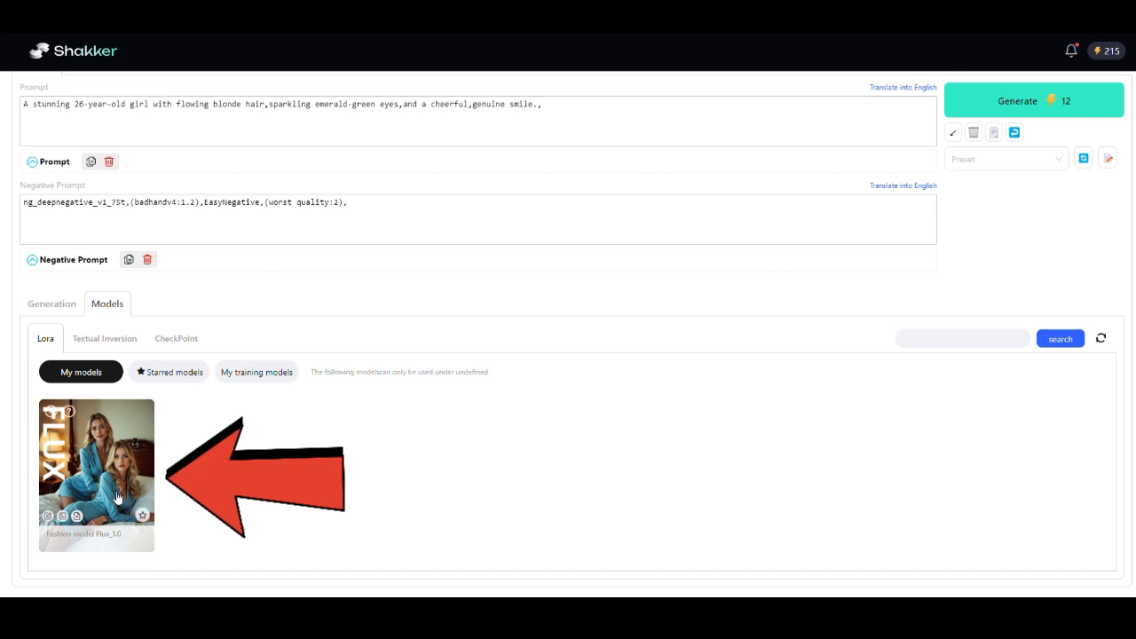
mouse_move(63, 346)
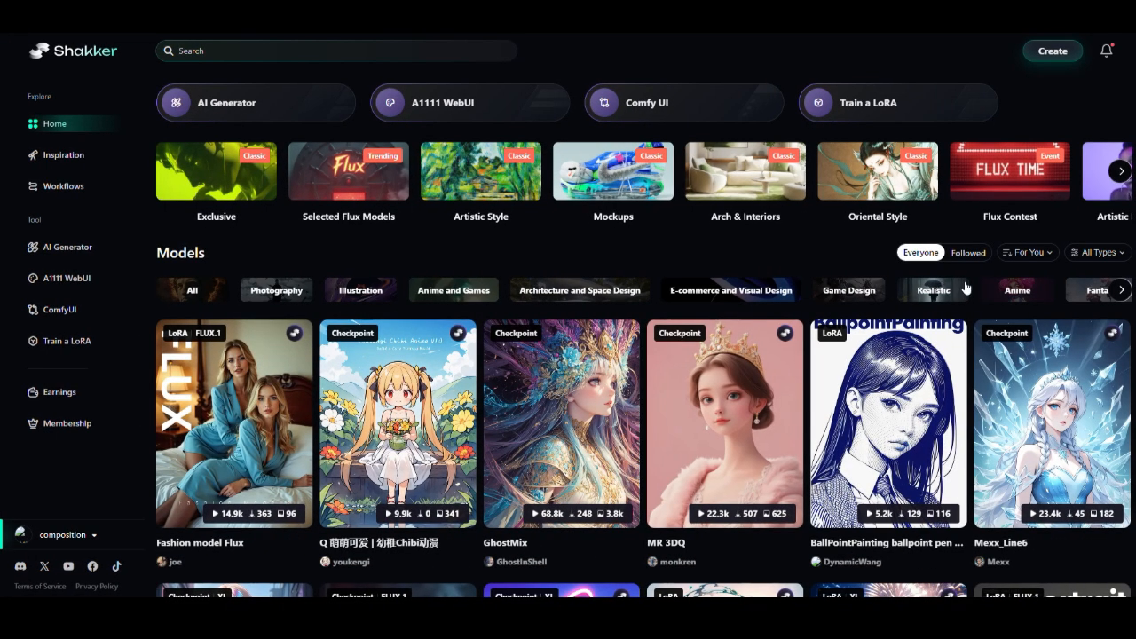
left_click(1098, 252)
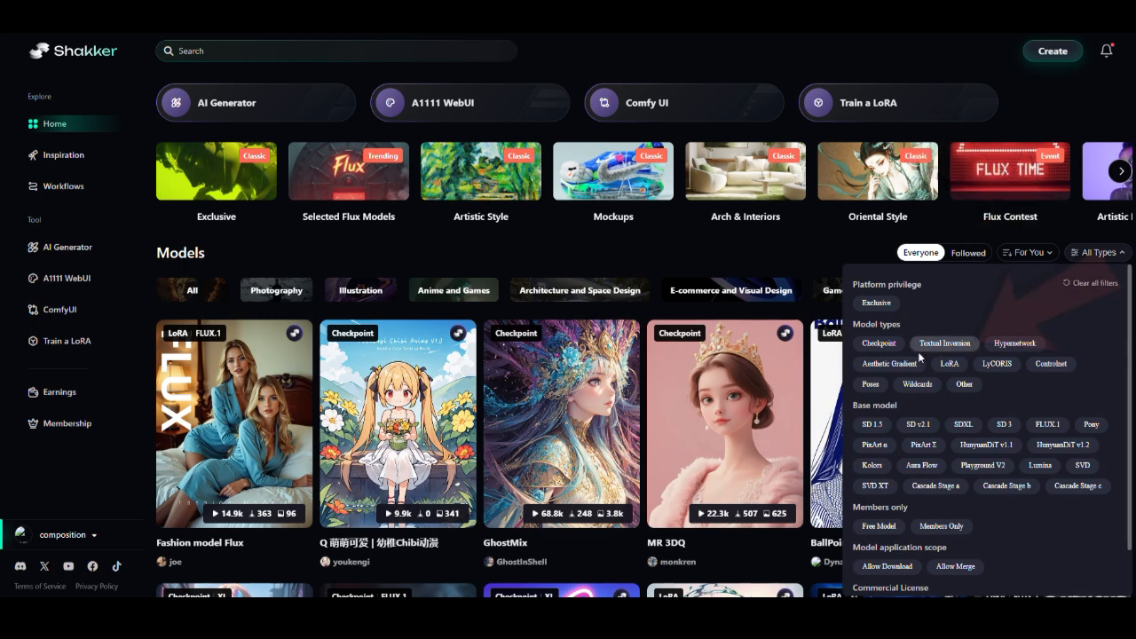
left_click(950, 364)
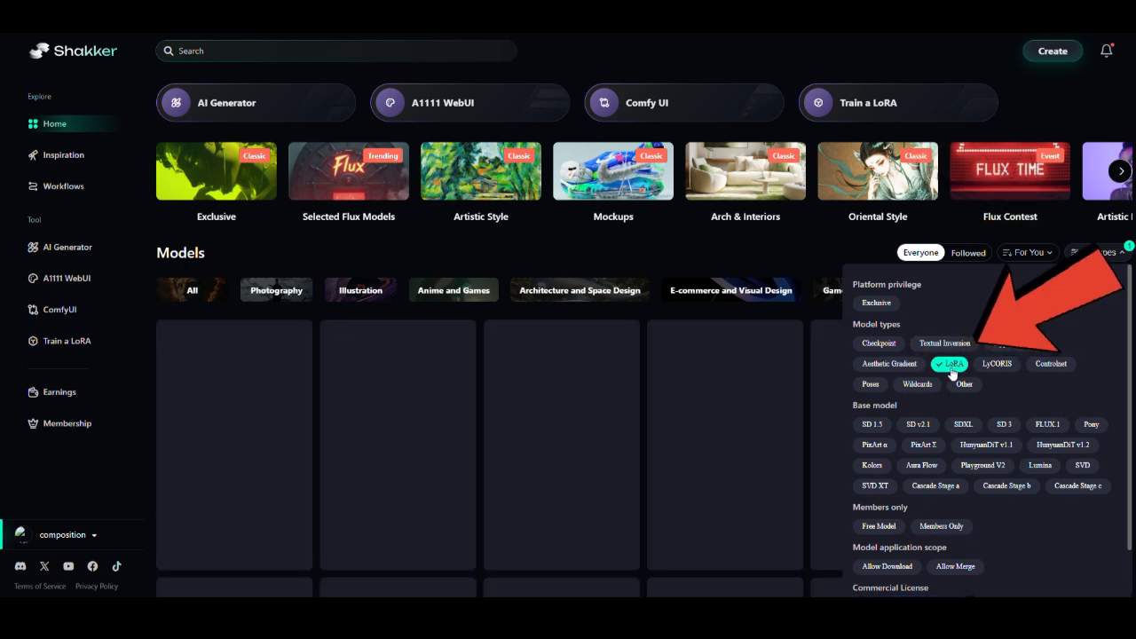
left_click(1048, 424)
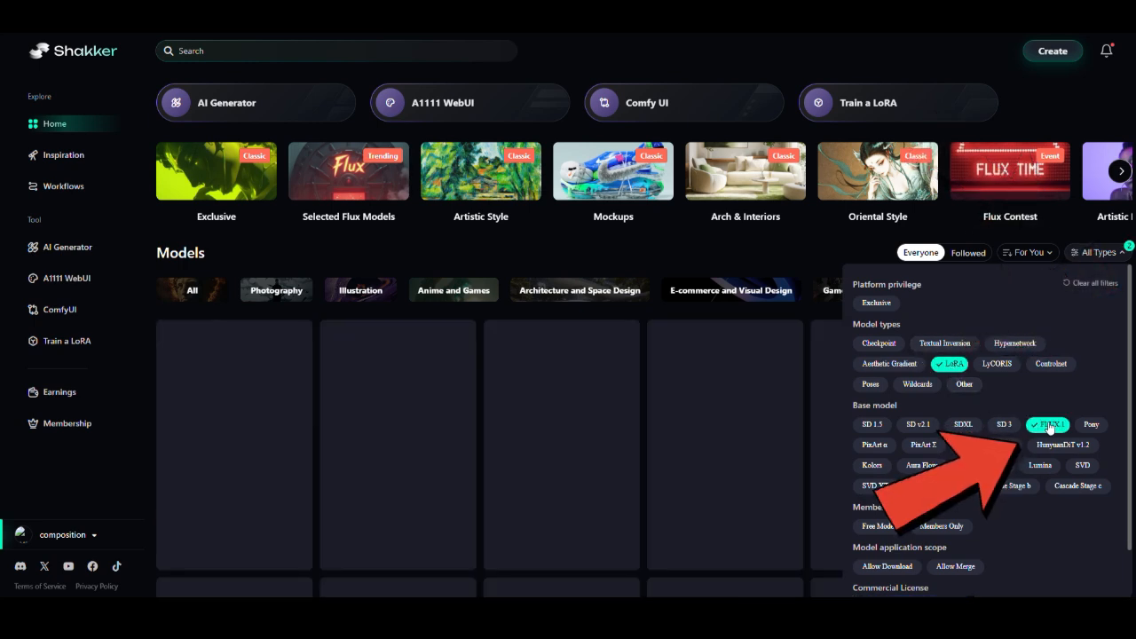
left_click(1047, 424)
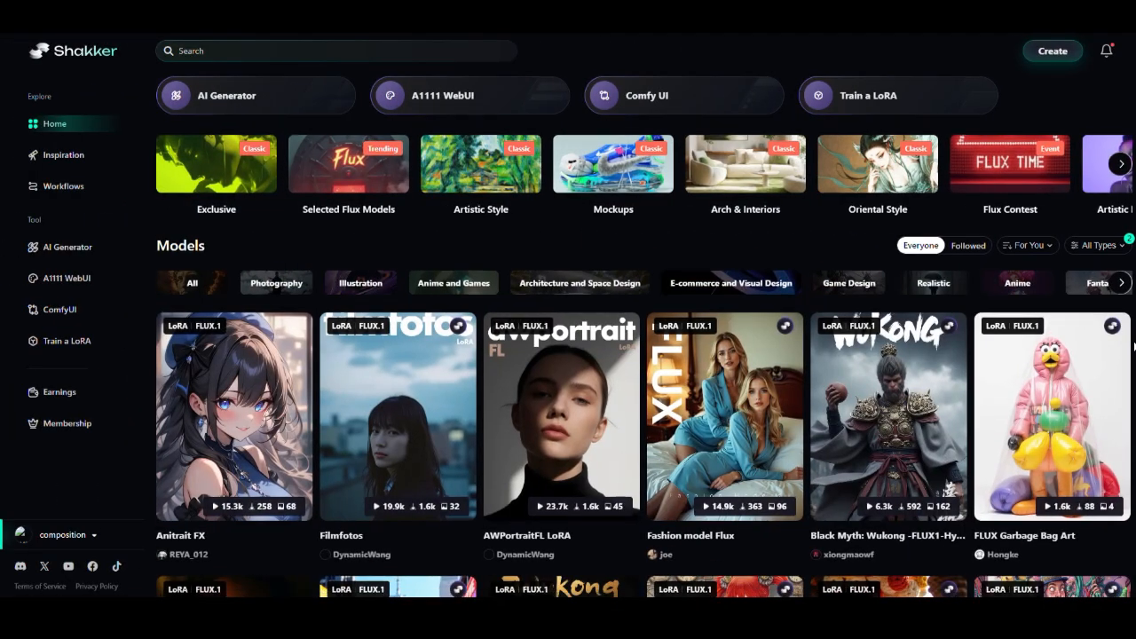
scroll("down", 3)
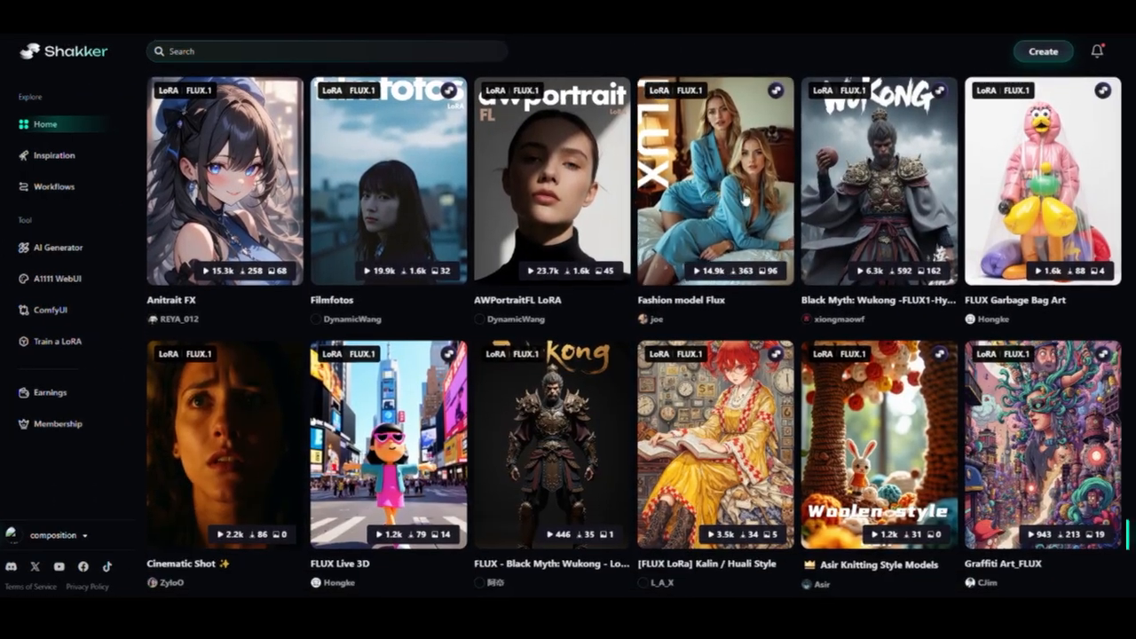
Favorite Fashion model Flux, add its LoRA to the prompt, and view XLabs Flux Realism.
left_click(713, 182)
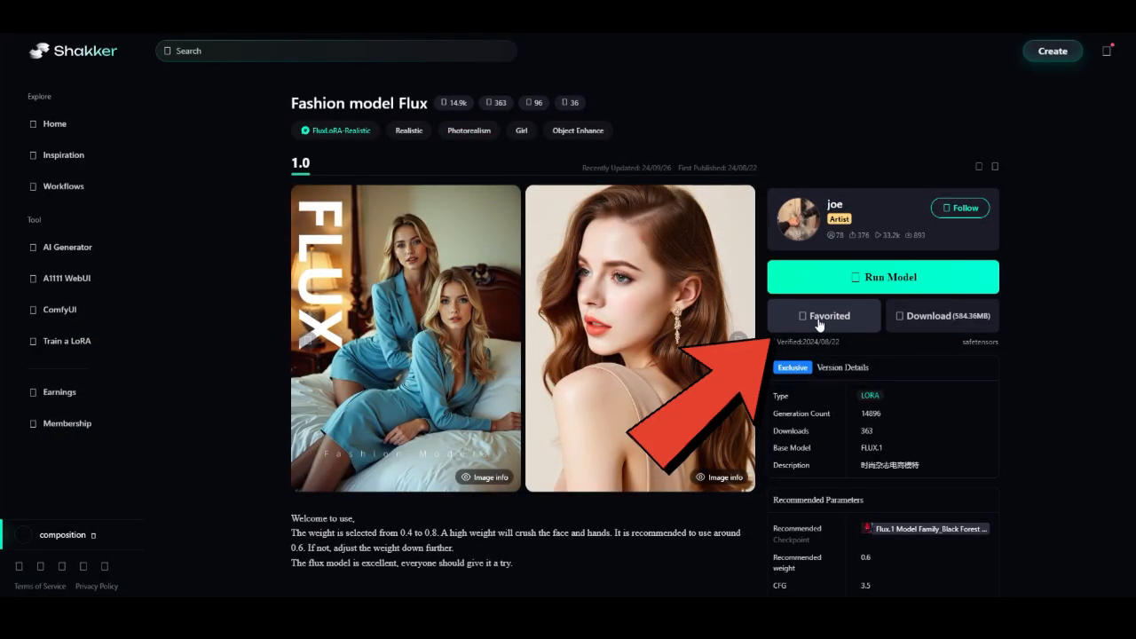
left_click(882, 277)
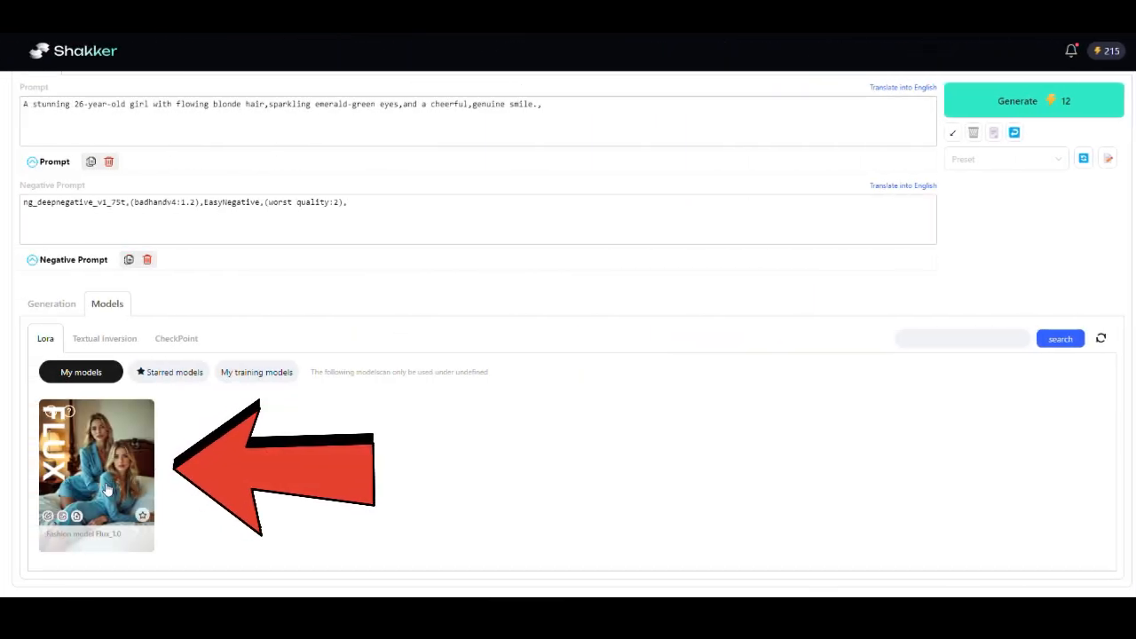
left_click(95, 475)
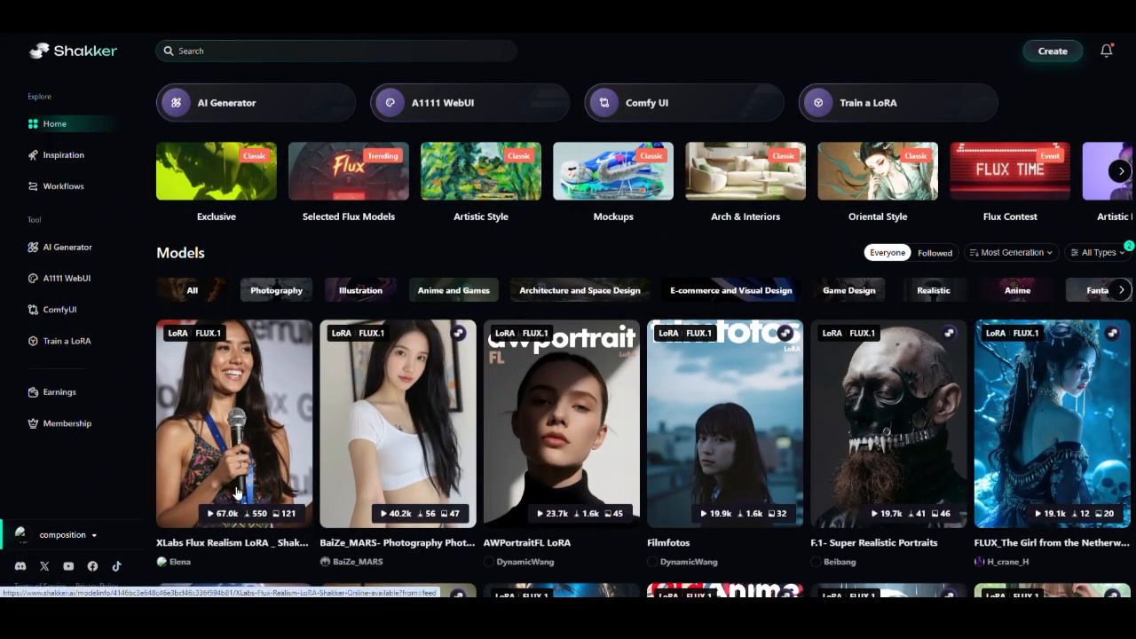
left_click(234, 424)
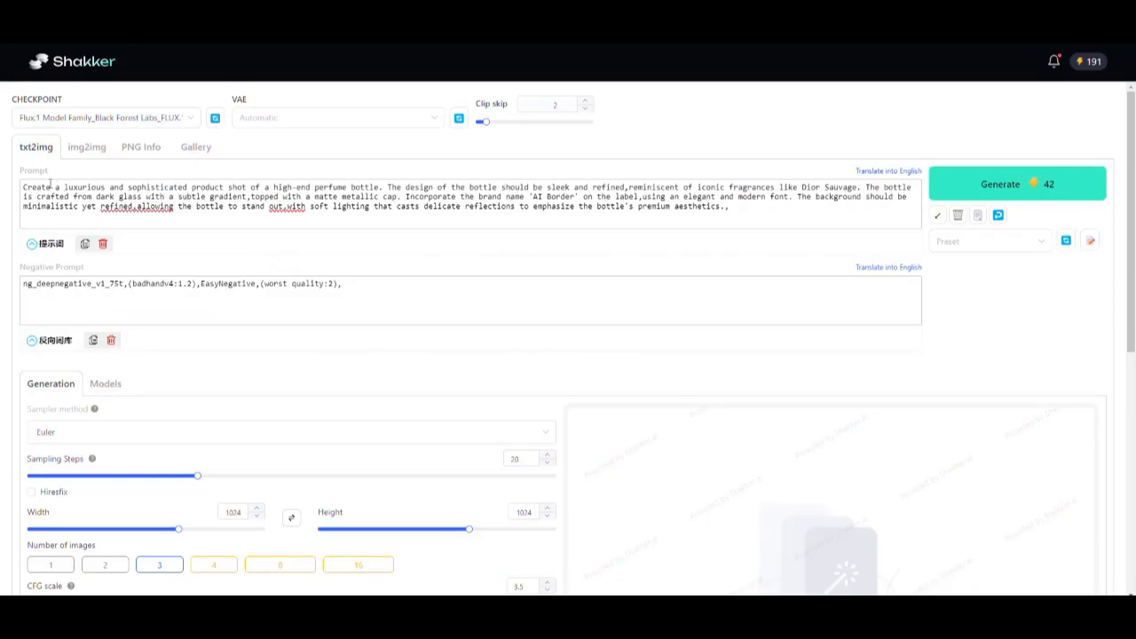
Highlight the brand name 'AI Border' in the perfume prompt and start generating.
double_click(332, 186)
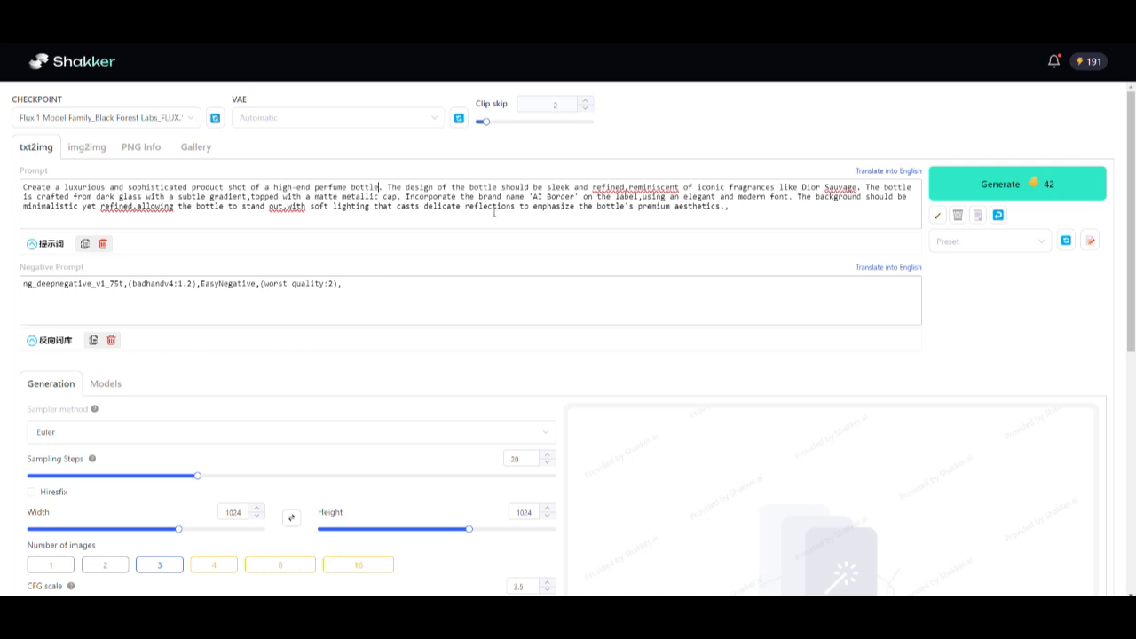
double_click(555, 196)
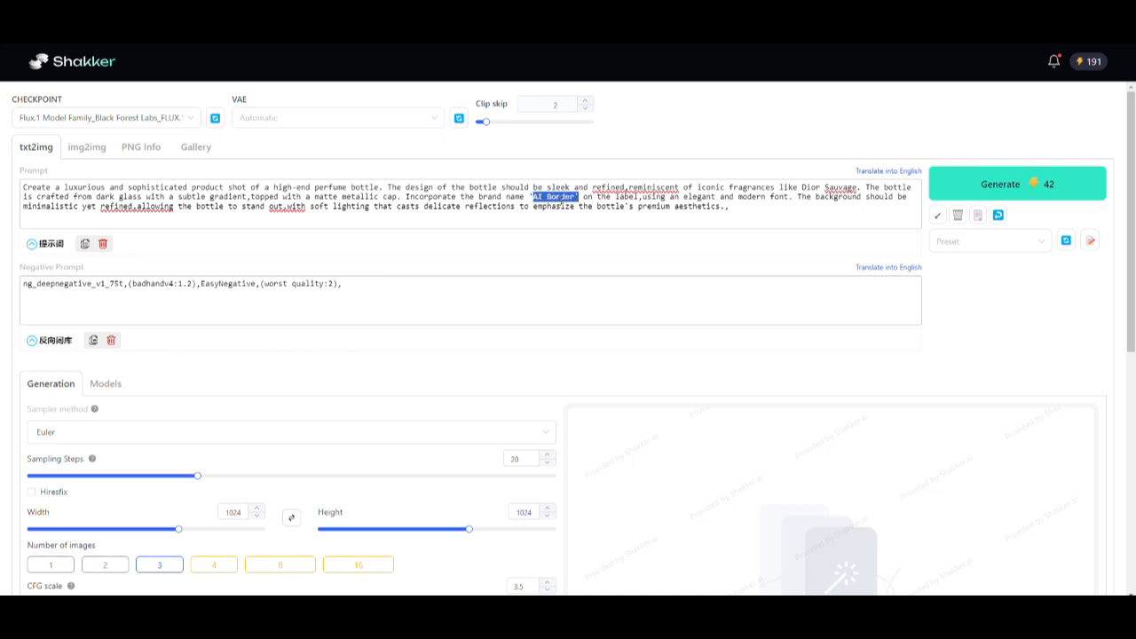
left_click(680, 220)
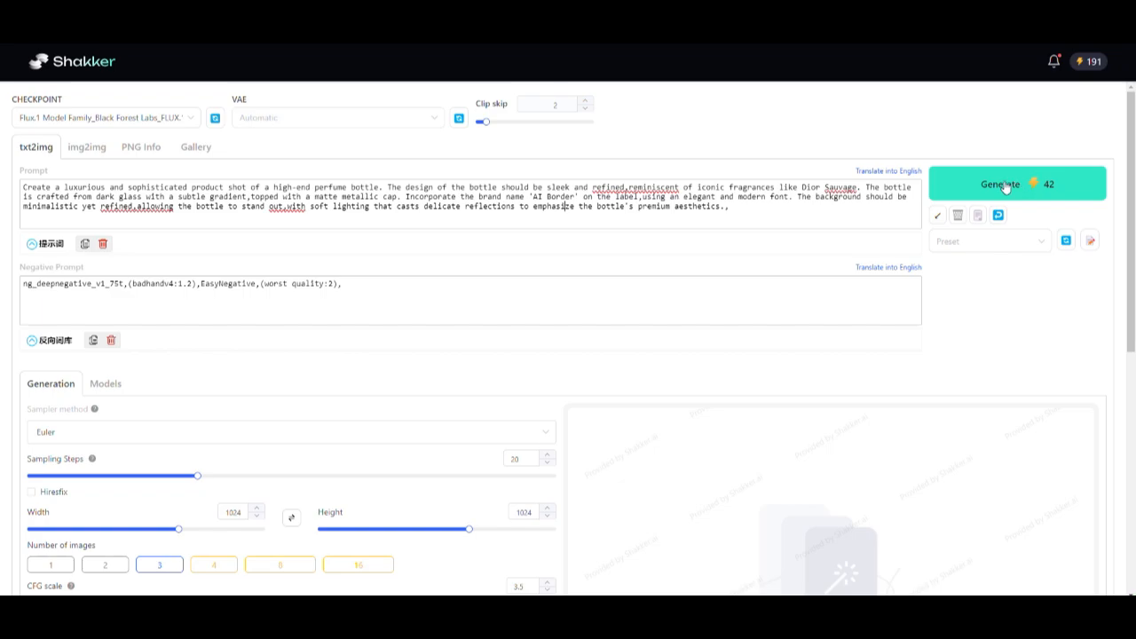
left_click(1002, 184)
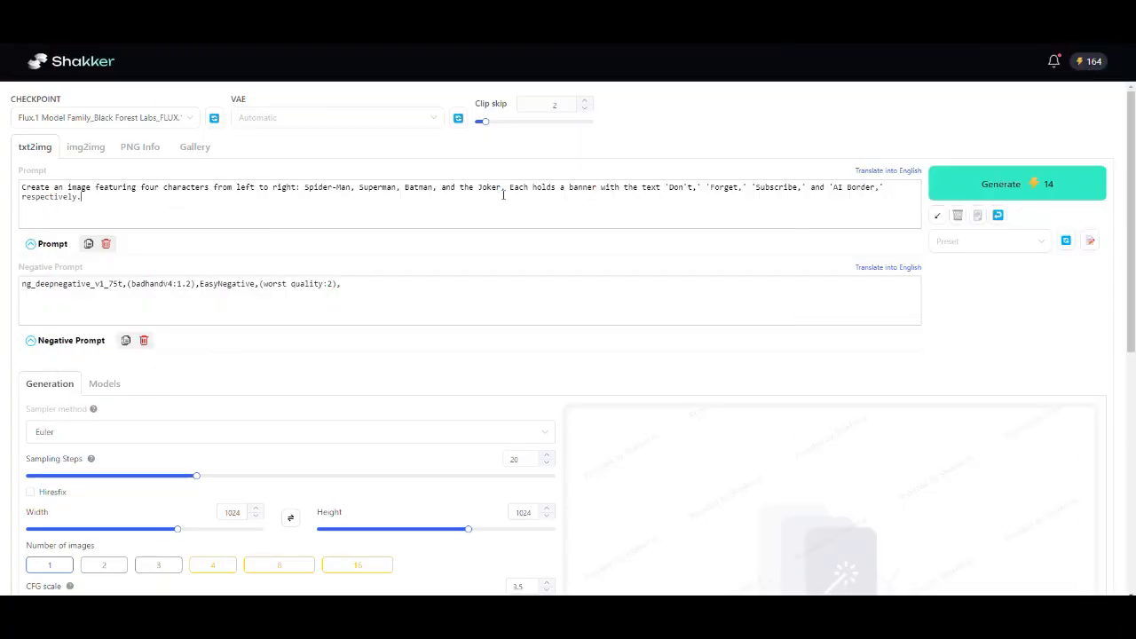
Highlight the banner words 'Don't Forget Subscribe AI Border' in the superhero prompt.
left_click_drag(672, 187, 817, 186)
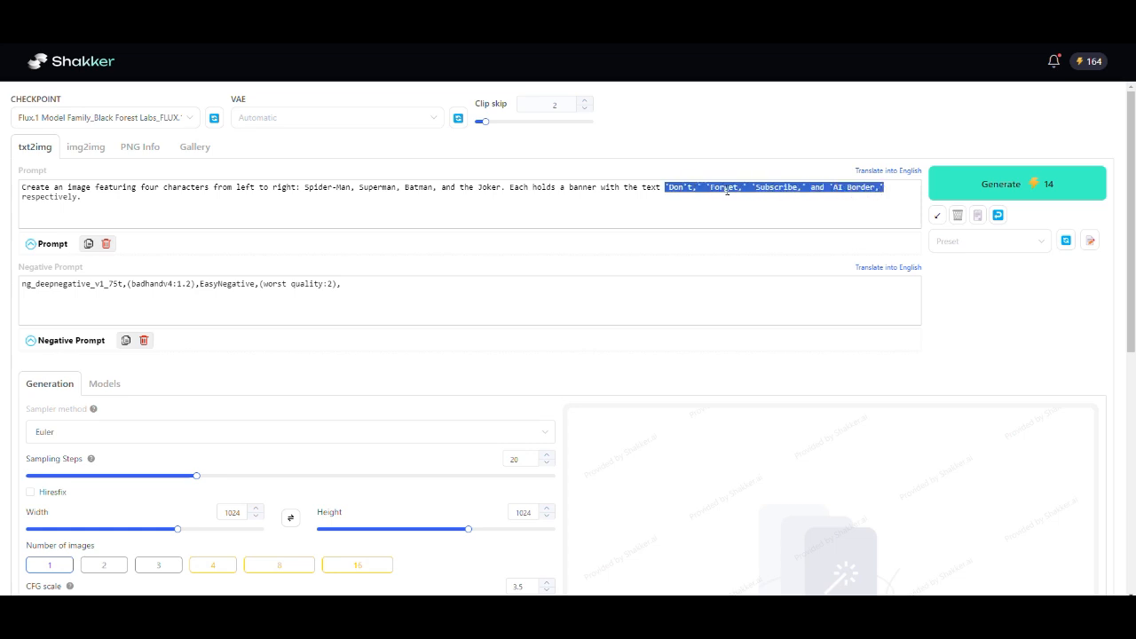
left_click(1001, 184)
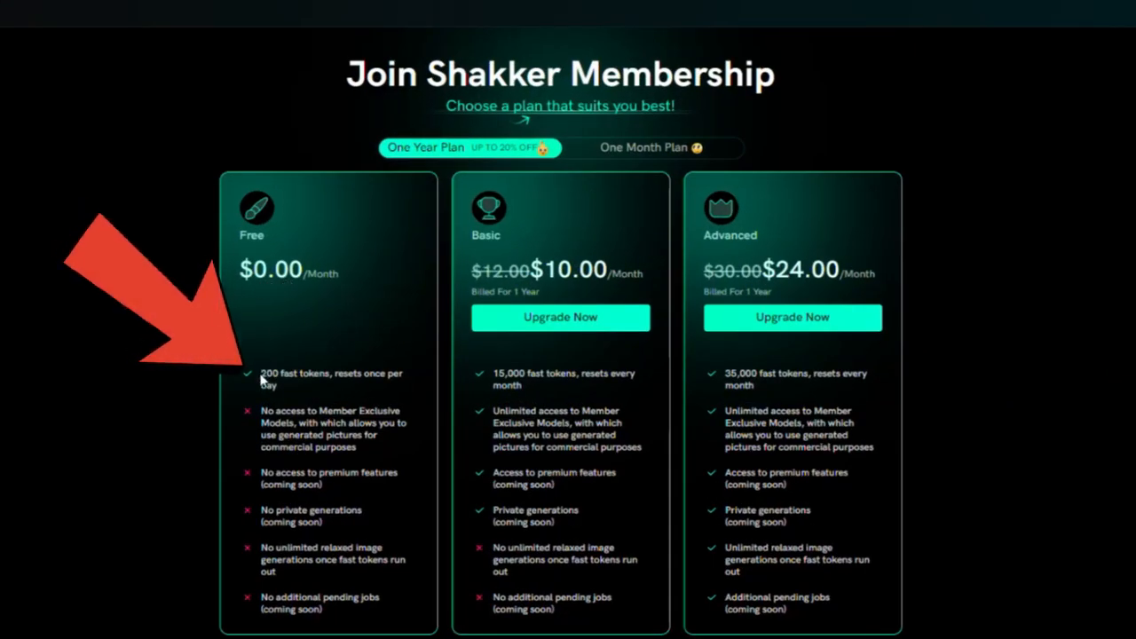
Review the Free, Basic and Advanced membership plan cards and their token allowances.
double_click(284, 373)
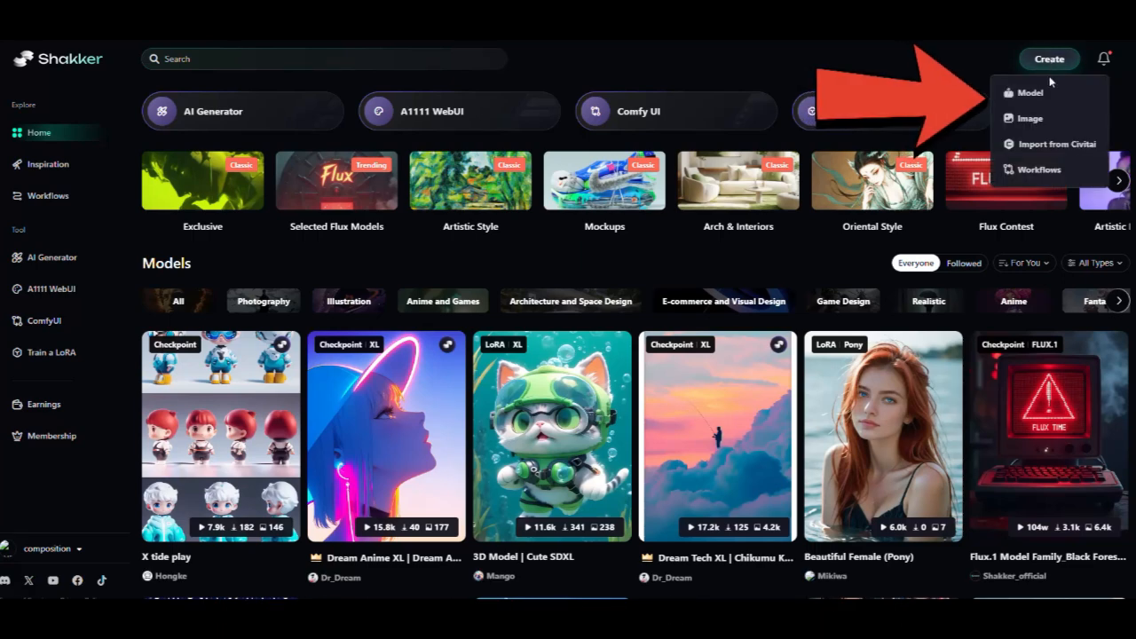
Go from Create > Model through Earnings to the Train a LoRA workspace.
left_click(1030, 92)
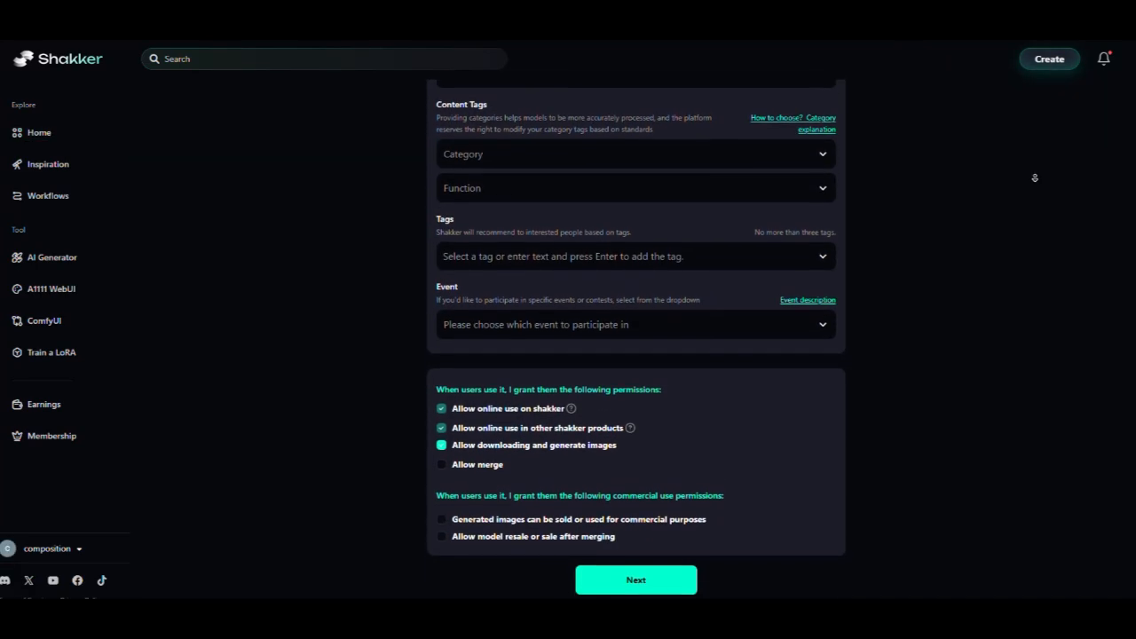
left_click(44, 404)
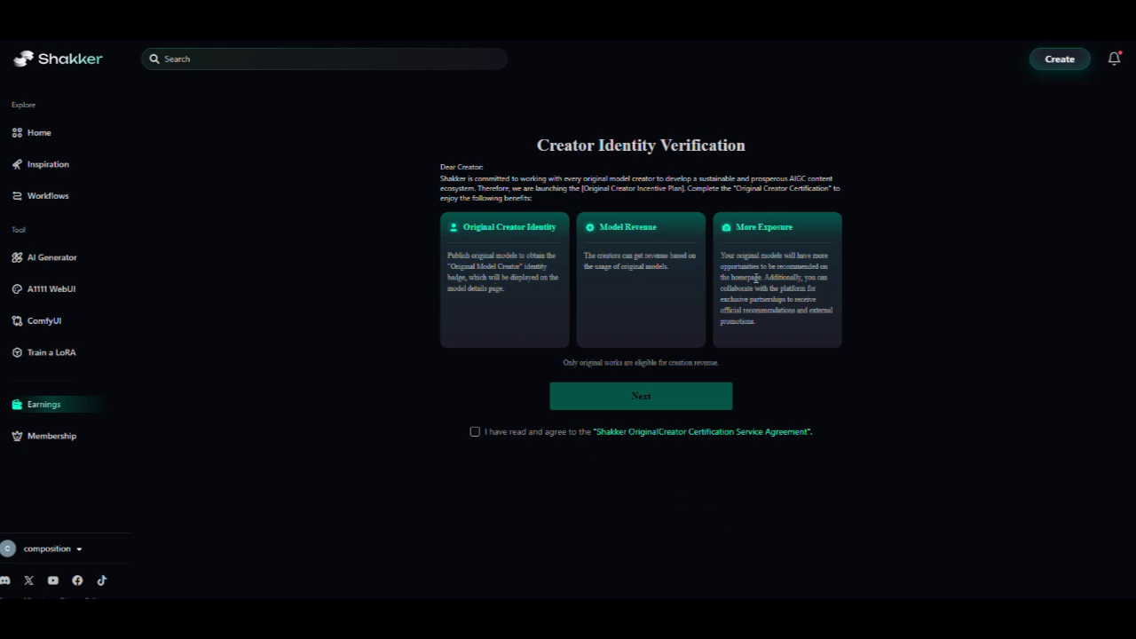
mouse_move(386, 380)
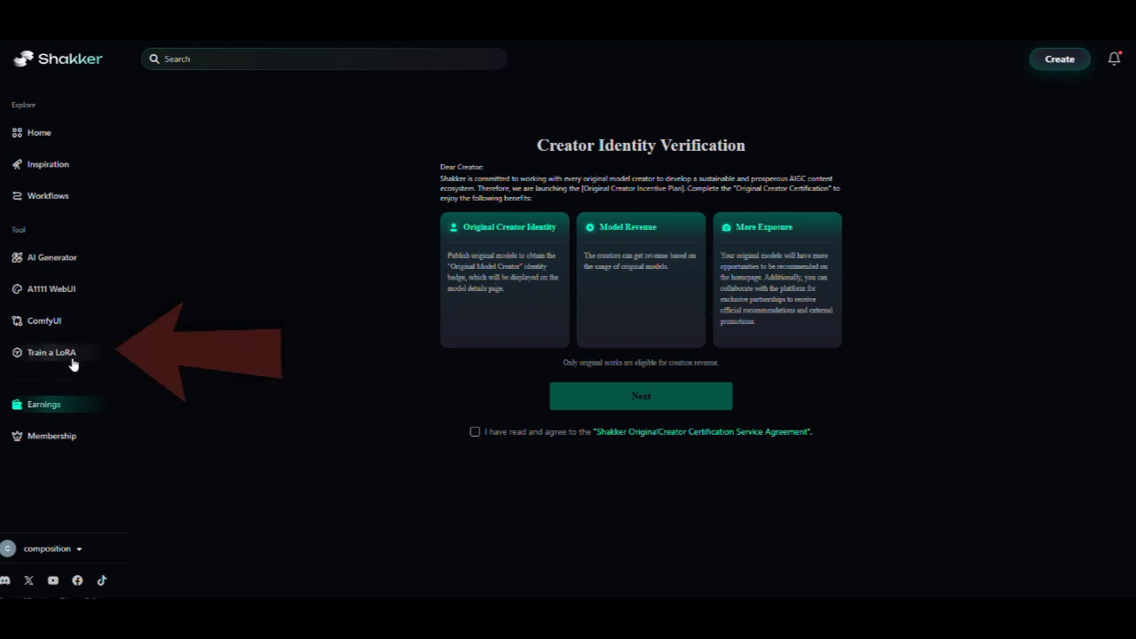
left_click(51, 352)
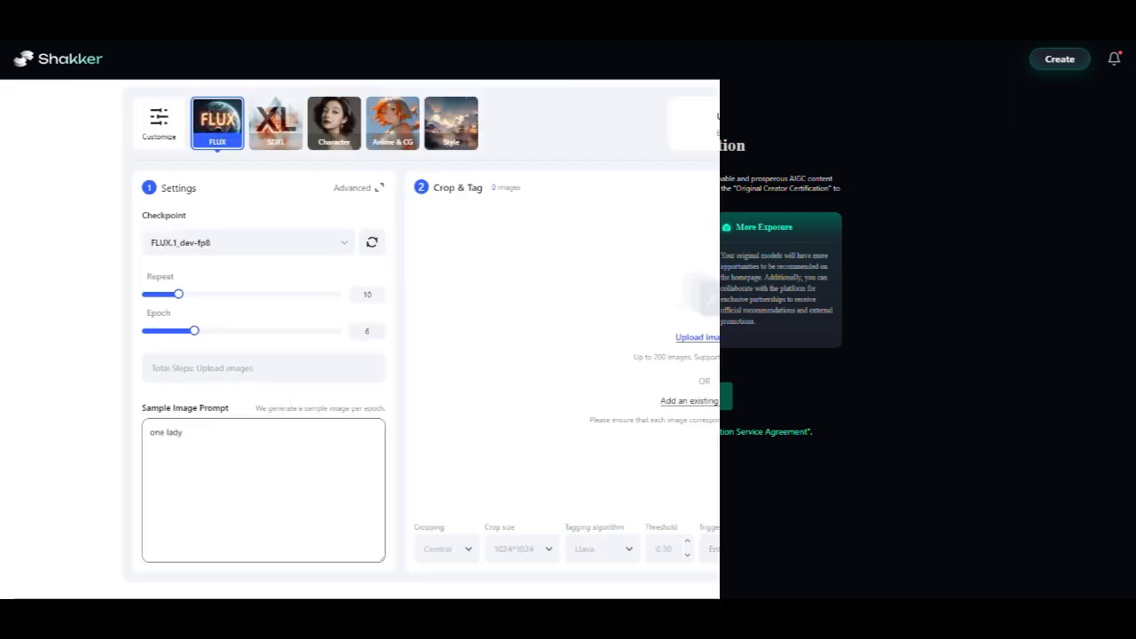